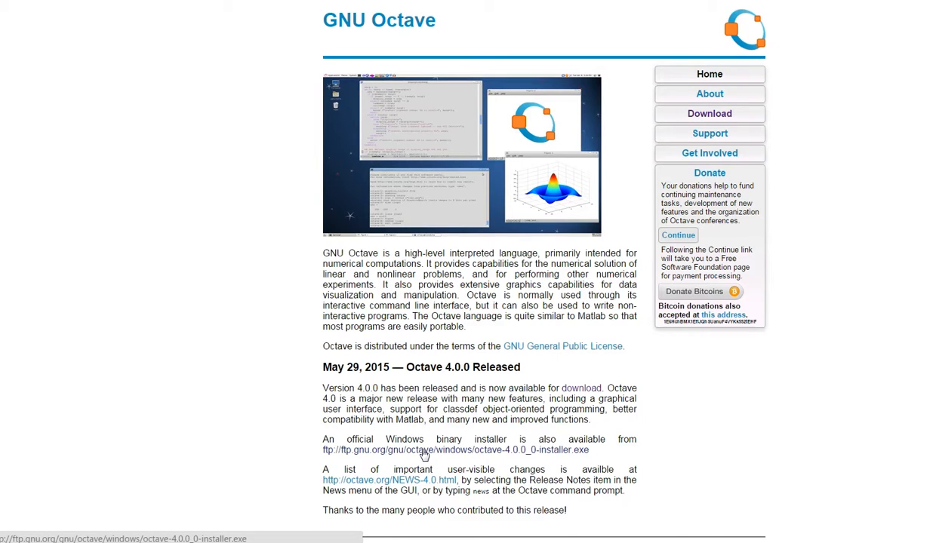
mouse_move(390, 471)
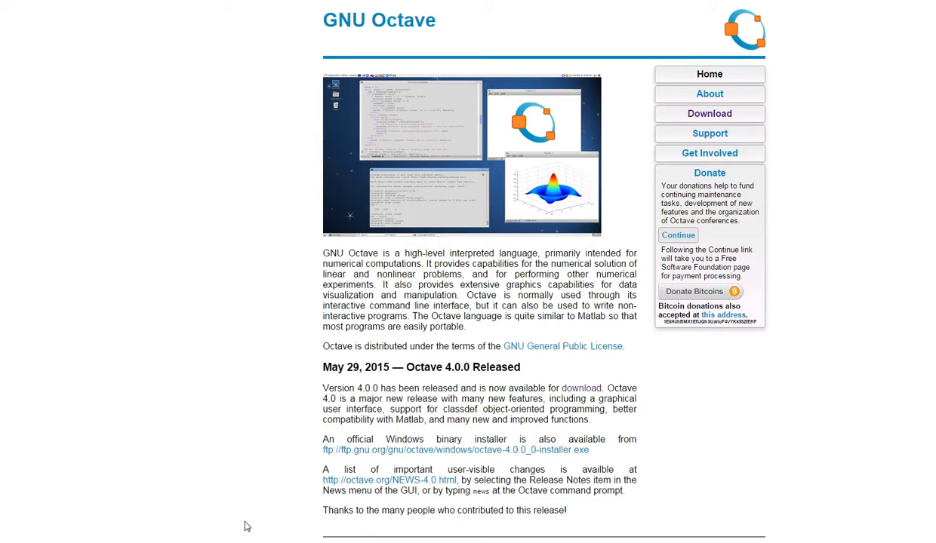
mouse_move(251, 525)
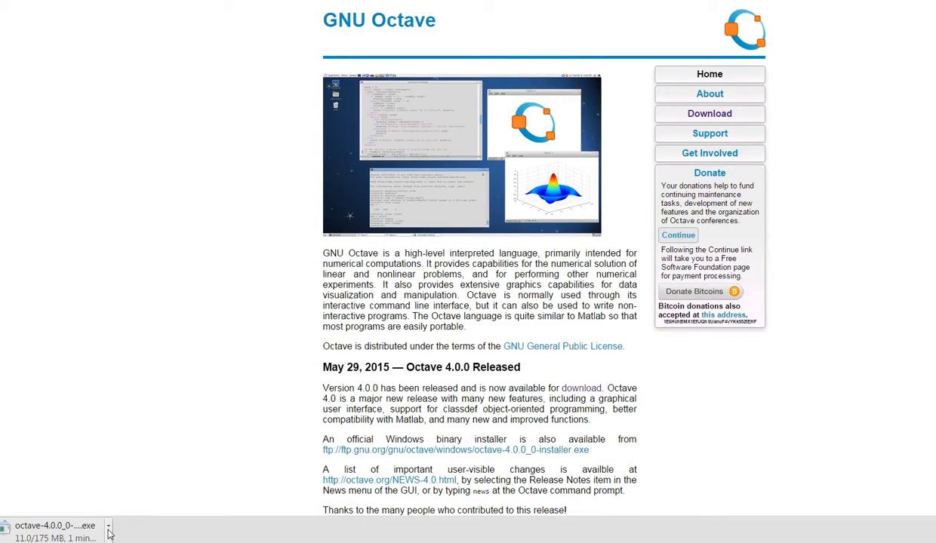
Step: Set the running Octave 4.0.0 installer download to open automatically when done
click(108, 526)
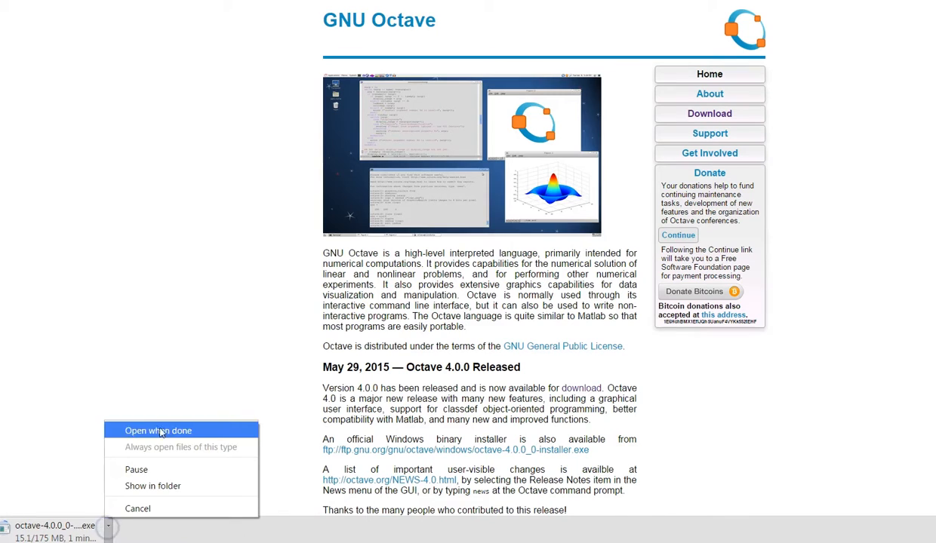
click(157, 430)
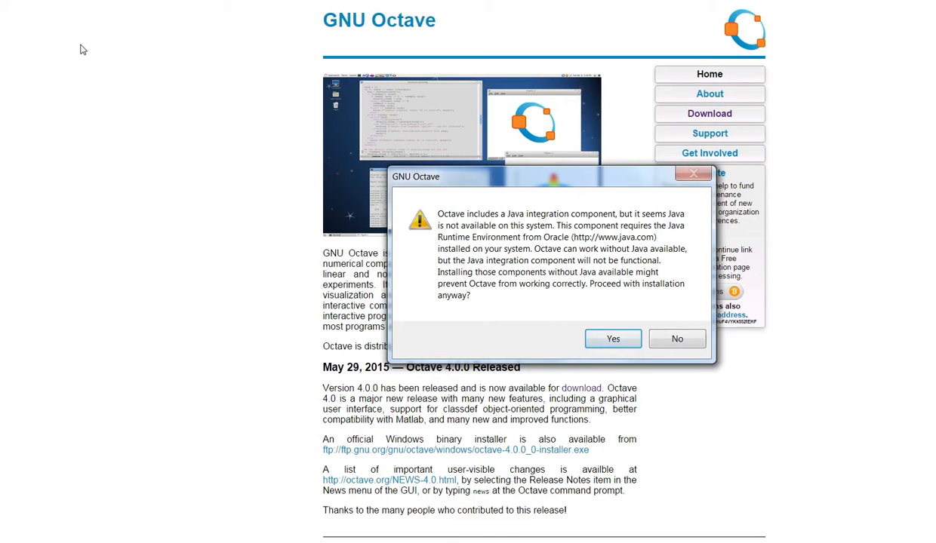
mouse_move(472, 230)
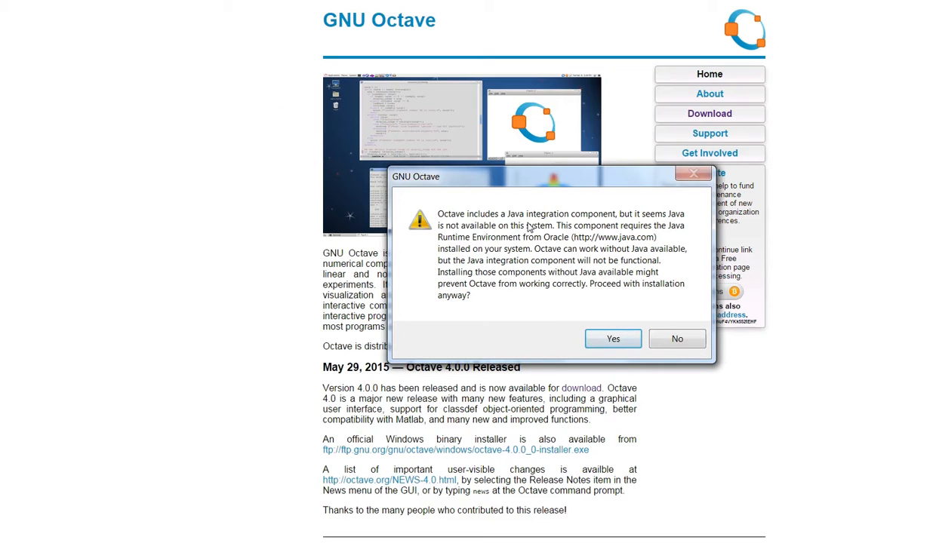
mouse_move(542, 301)
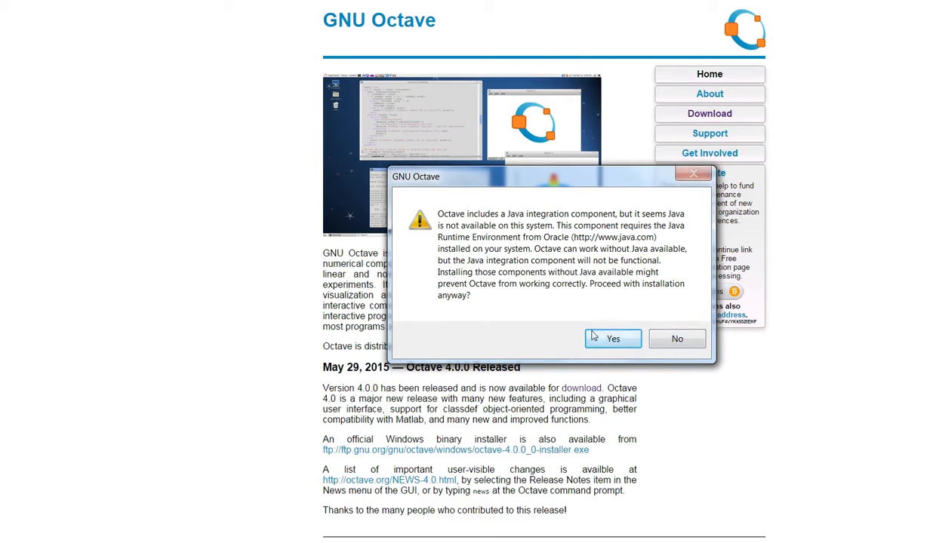
Step: Continue past the Java warning, the welcome page and the license agreement
click(613, 338)
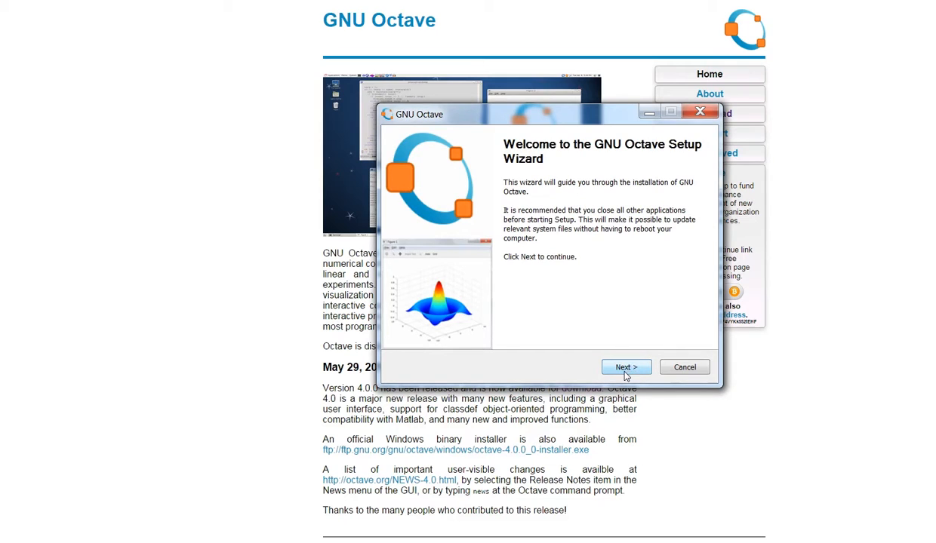
click(625, 368)
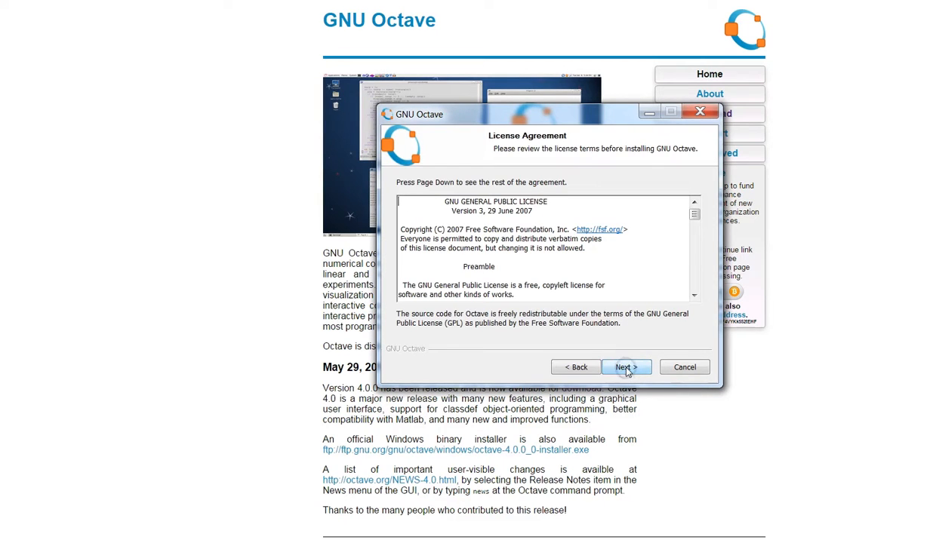
mouse_move(626, 366)
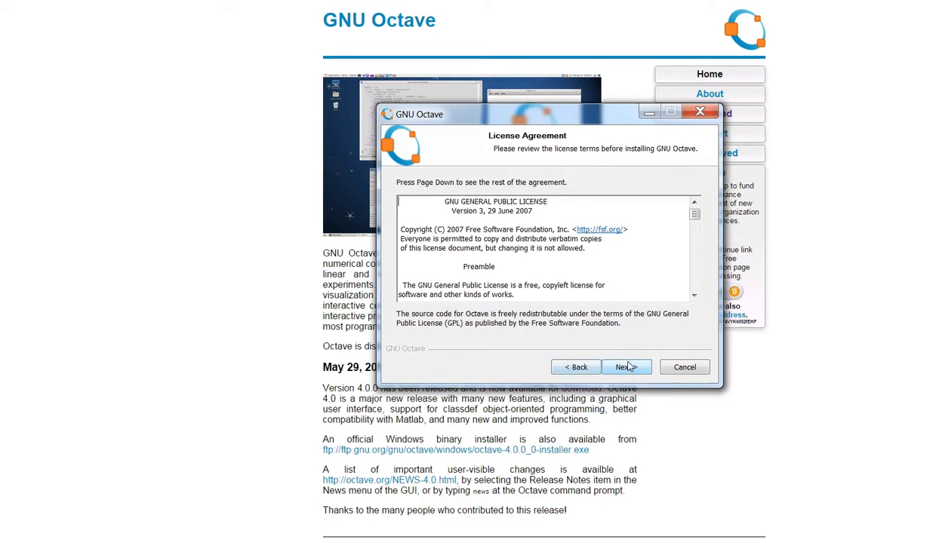
click(626, 367)
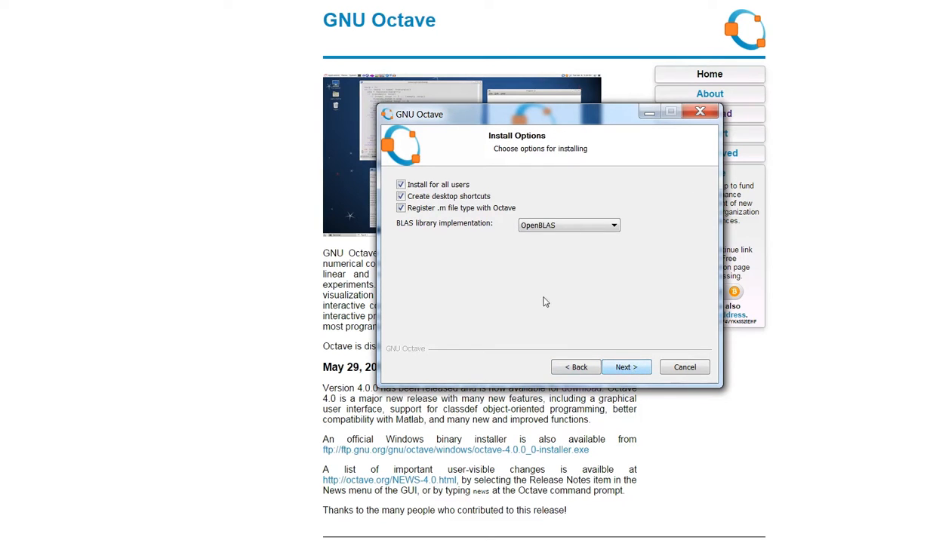
Step: Install into C:\Octave\Octave-4.0.0 without registering .m files or showing the readme
click(401, 208)
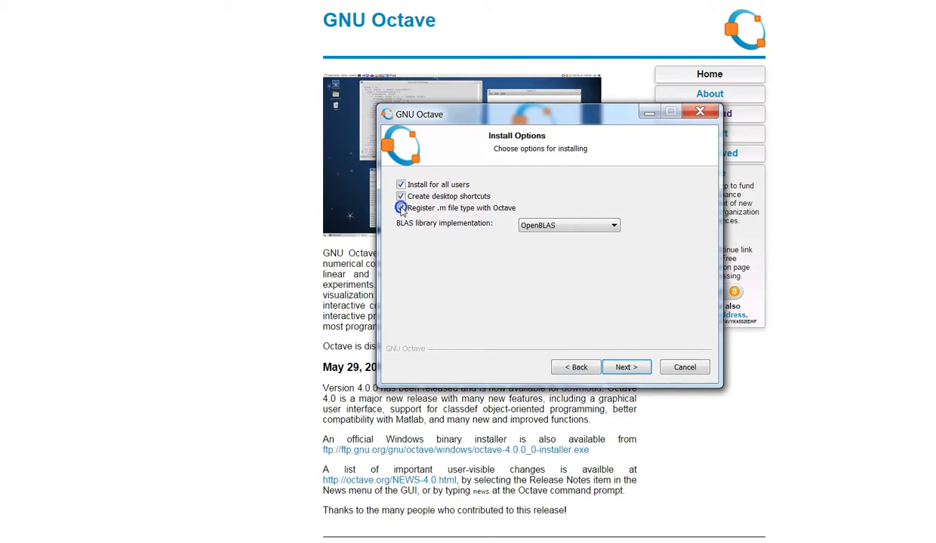
click(401, 208)
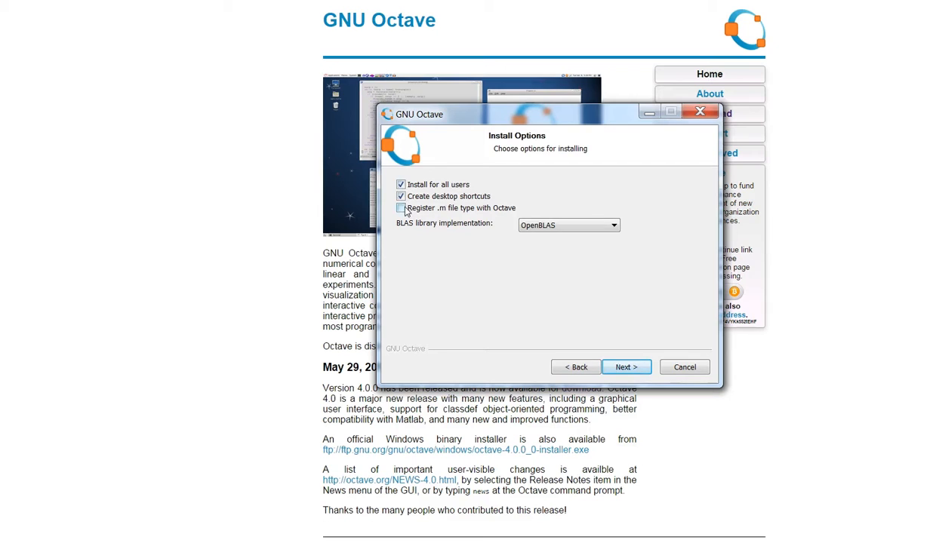
click(400, 207)
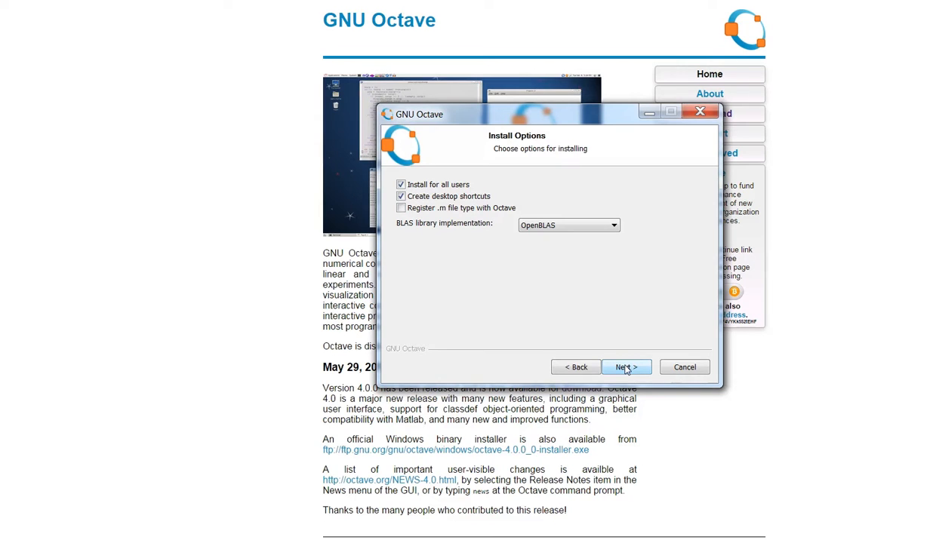
click(625, 366)
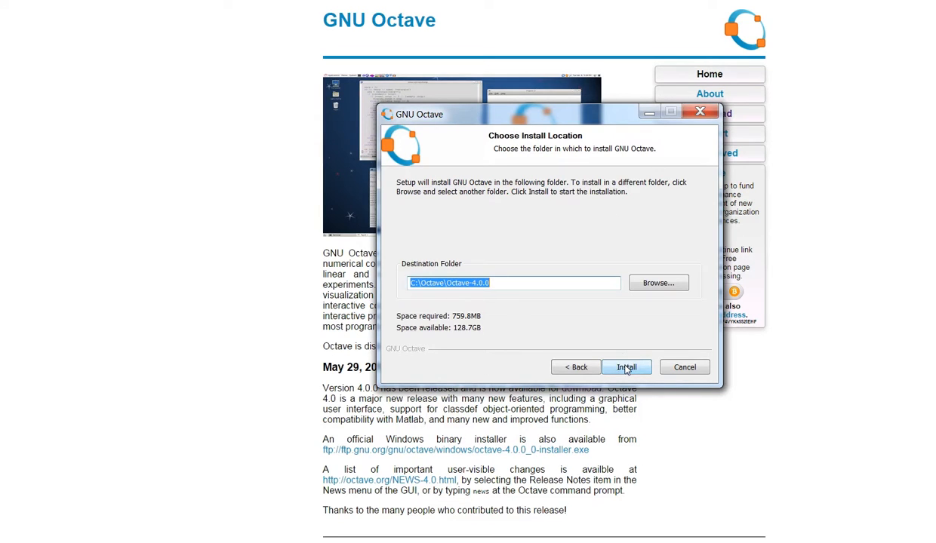
click(626, 367)
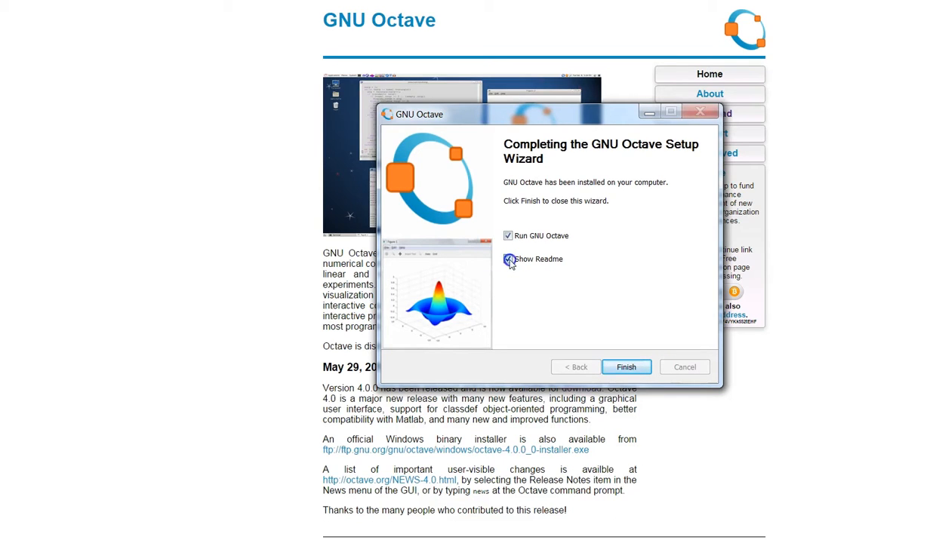
click(508, 259)
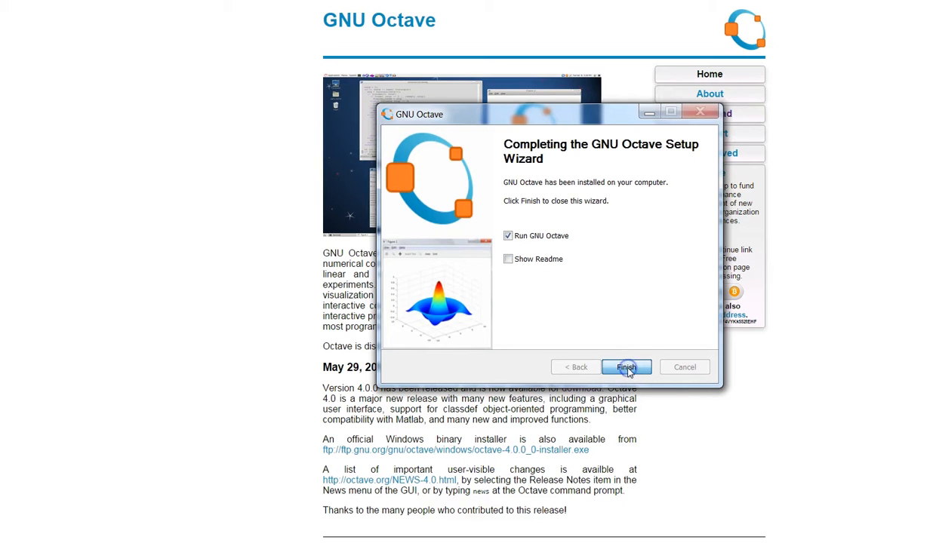
Step: Finish setup to launch Octave, create a blank script, and undock the editor window
click(626, 366)
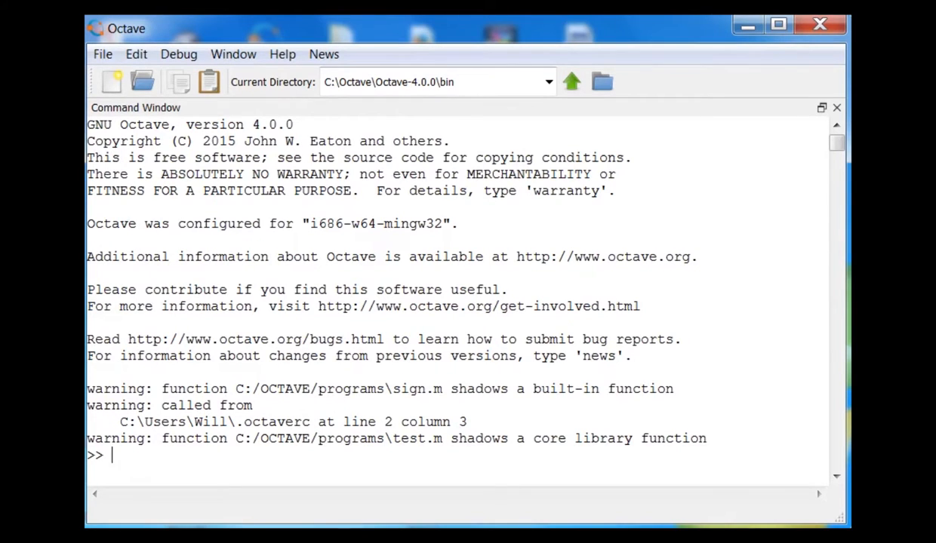
click(112, 81)
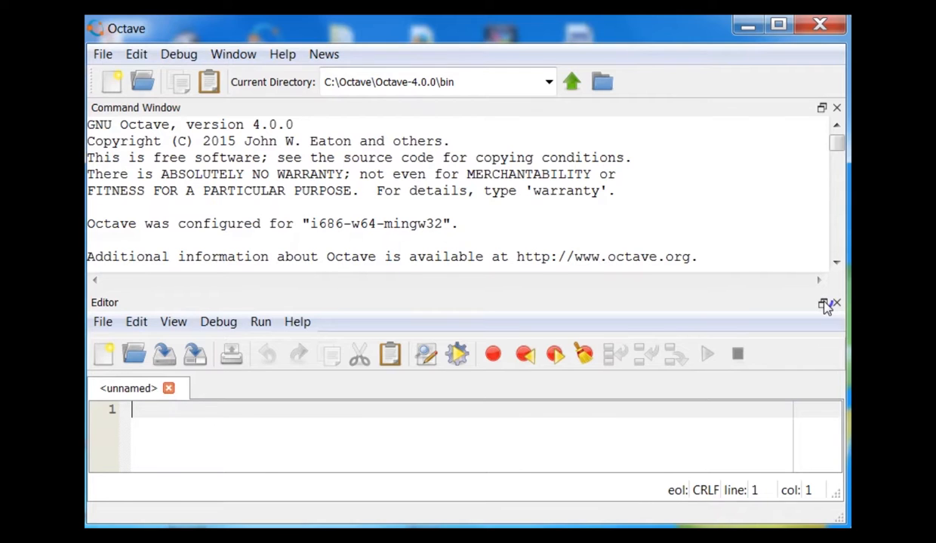
click(822, 304)
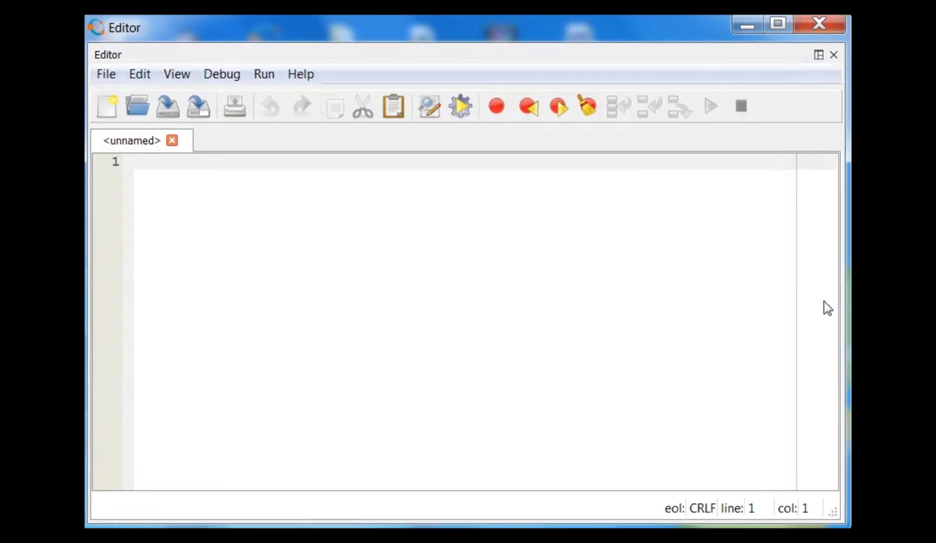
mouse_move(825, 62)
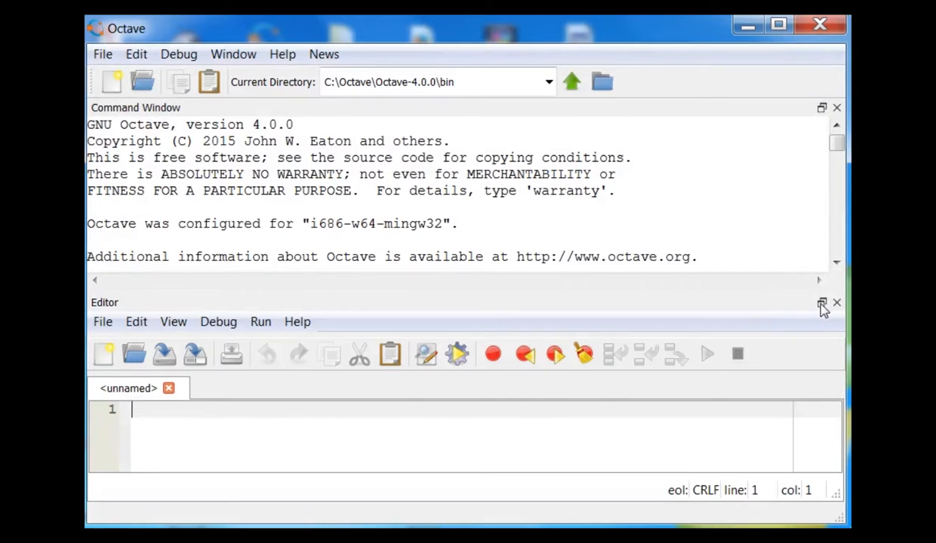
click(822, 303)
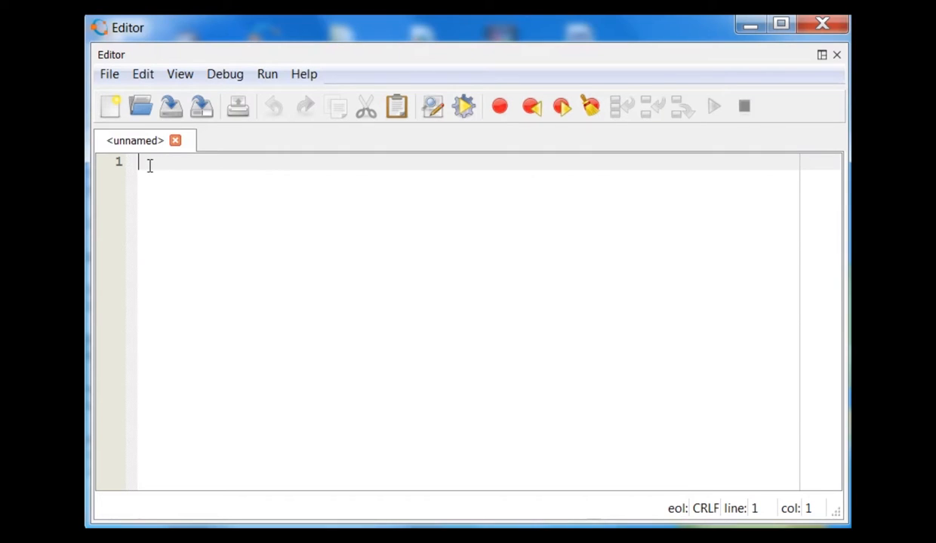
mouse_move(151, 175)
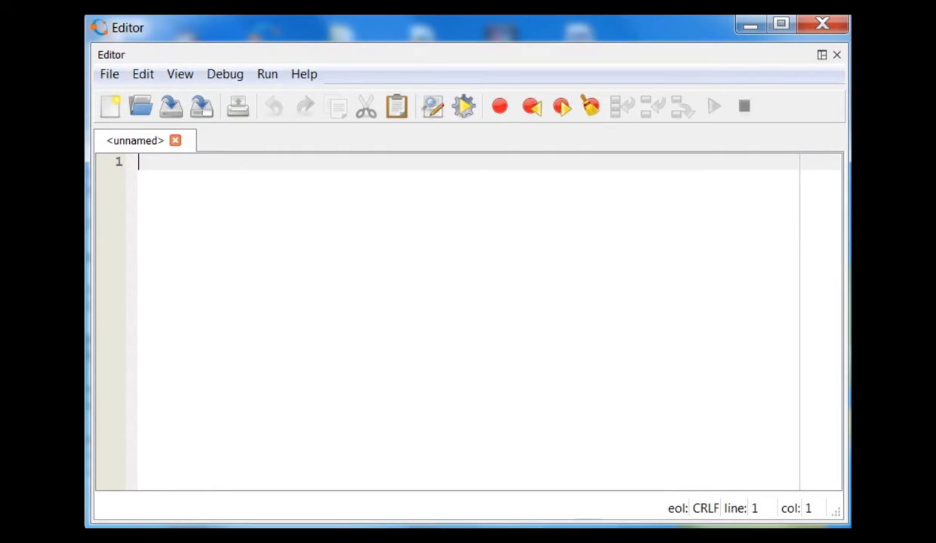
Step: Add the clear command, the n line and dt = 0.5; to the script
text(c)
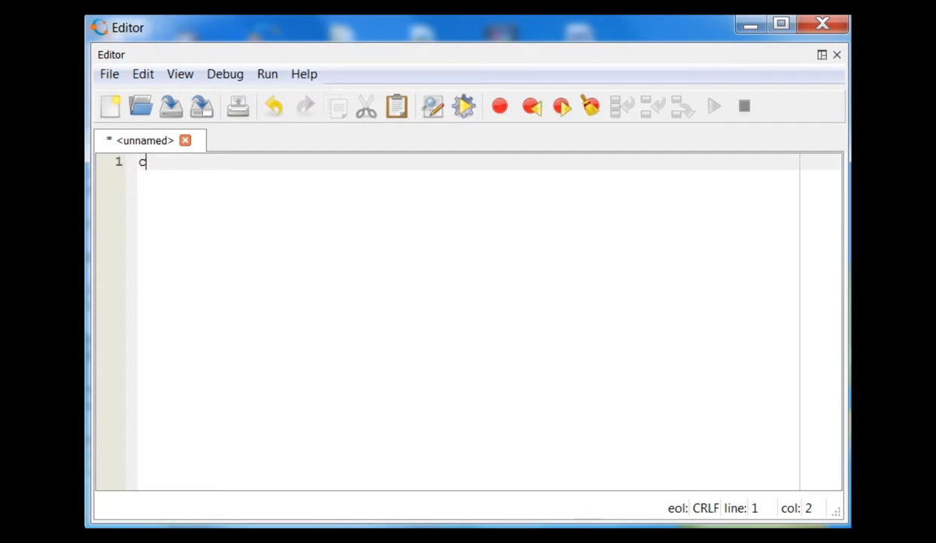
text(lear)
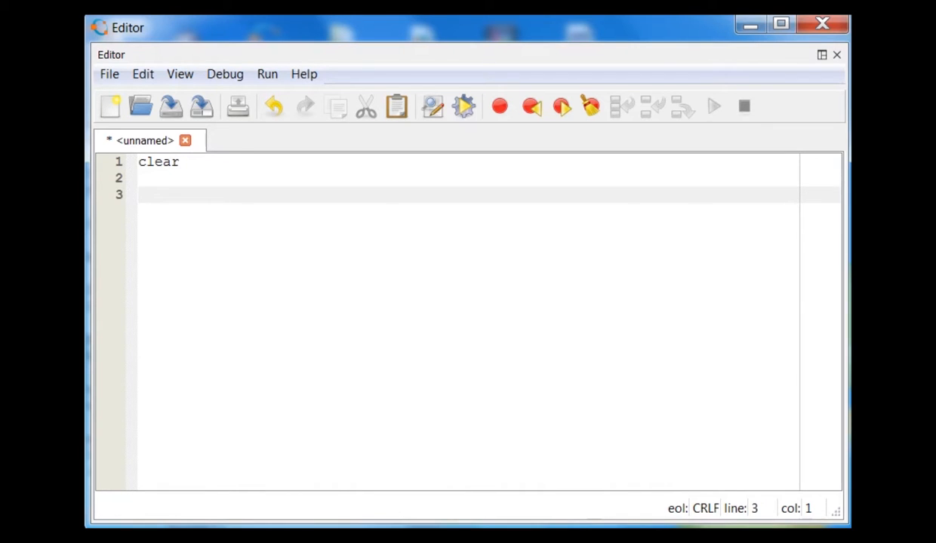
text(n=4;)
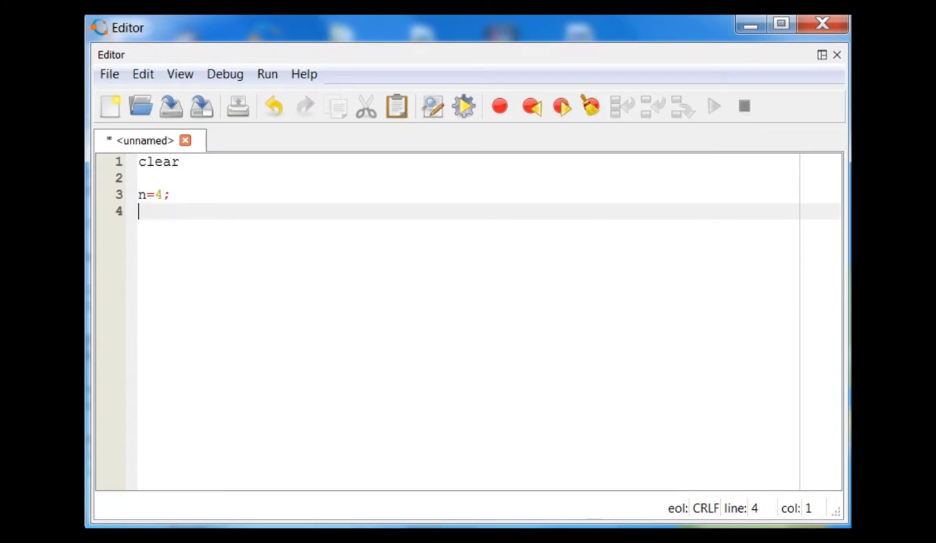
text(dt)
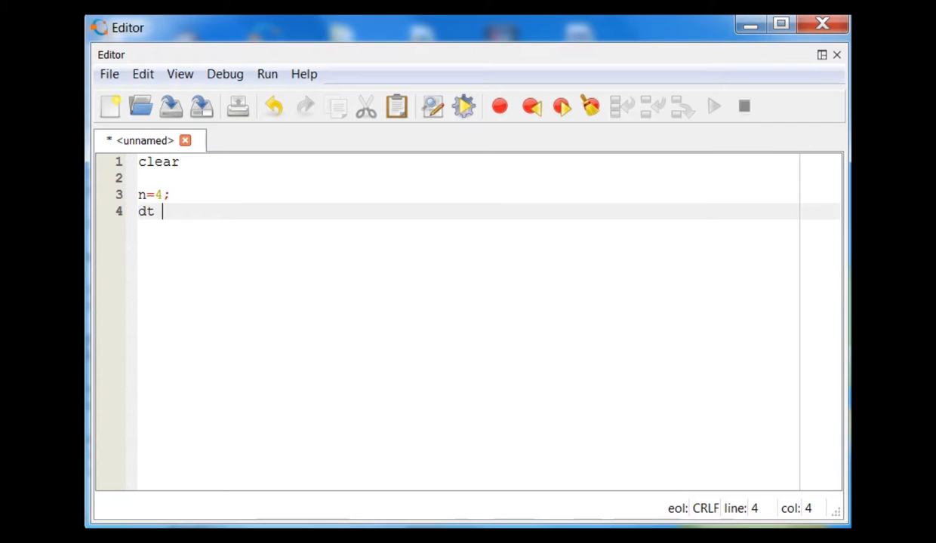
text(=)
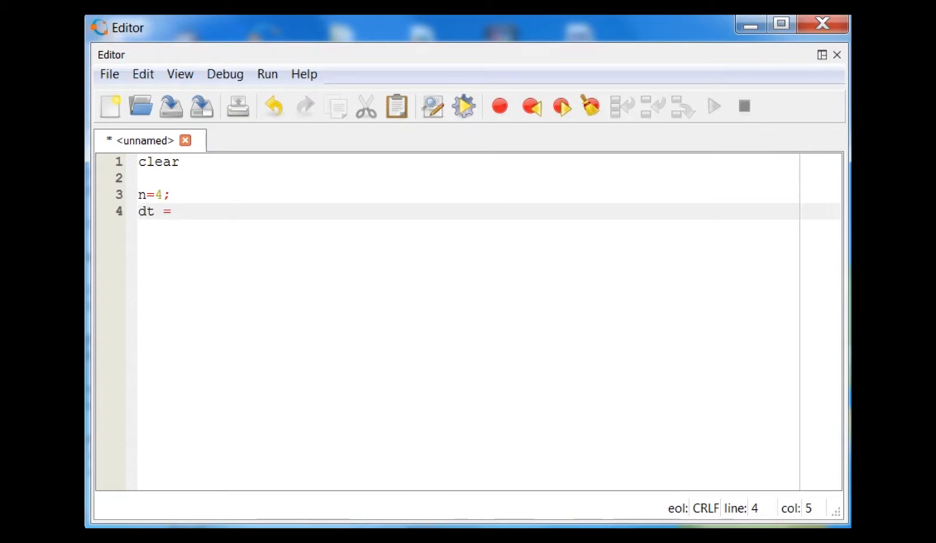
text(0.)
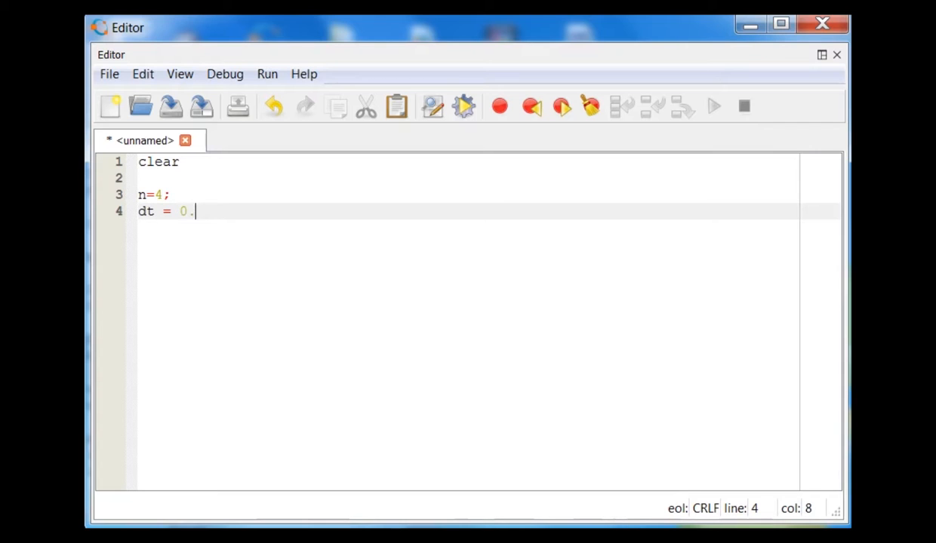
text(5;)
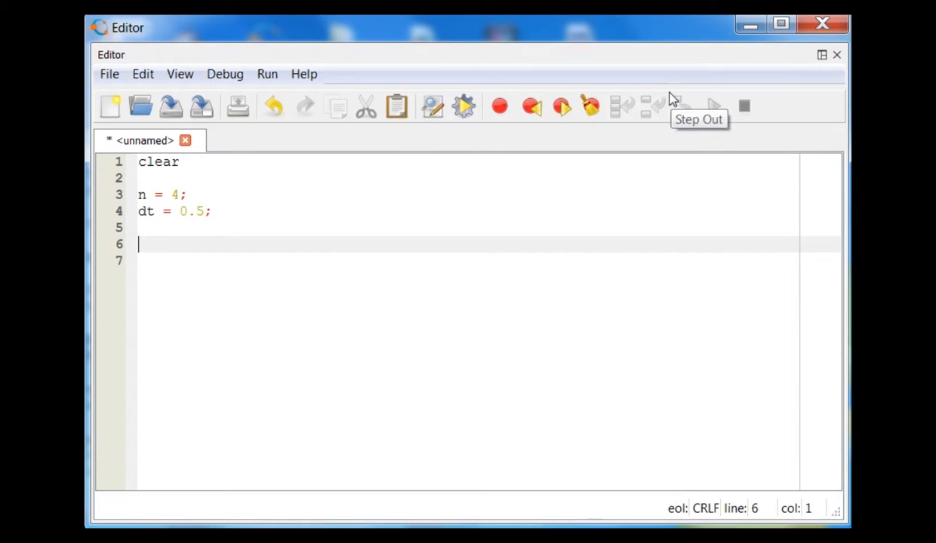
Step: Initialize p(1) = 10; and t(1) = 0;, then begin the for loop
text(p)
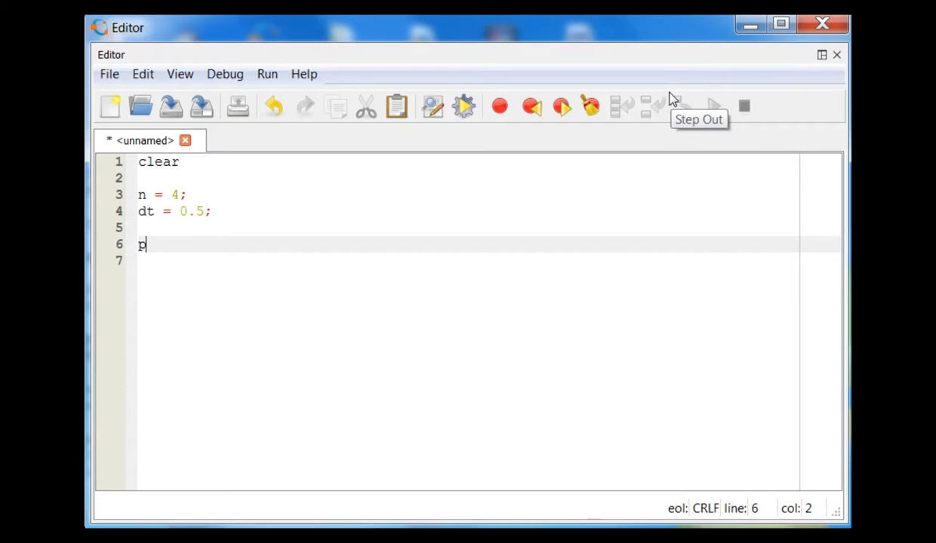
text((1)
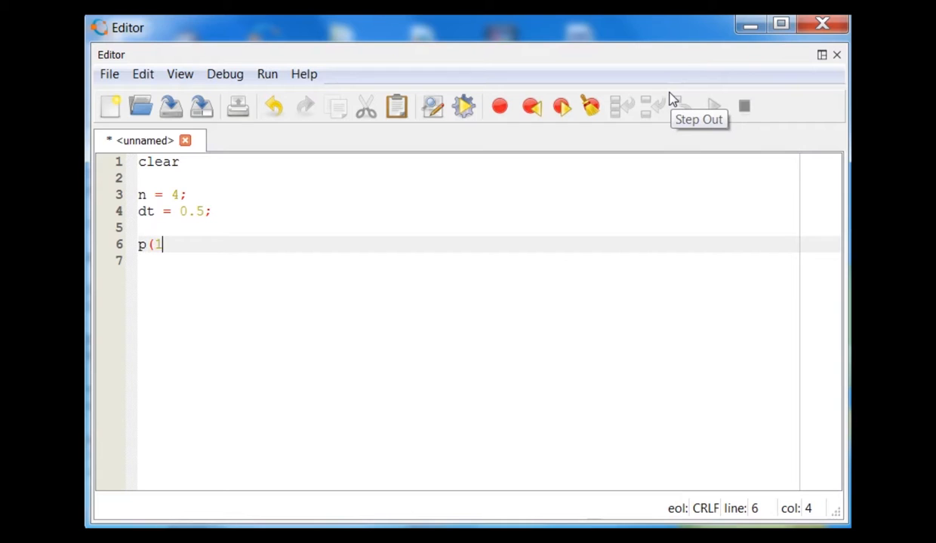
text(1) =)
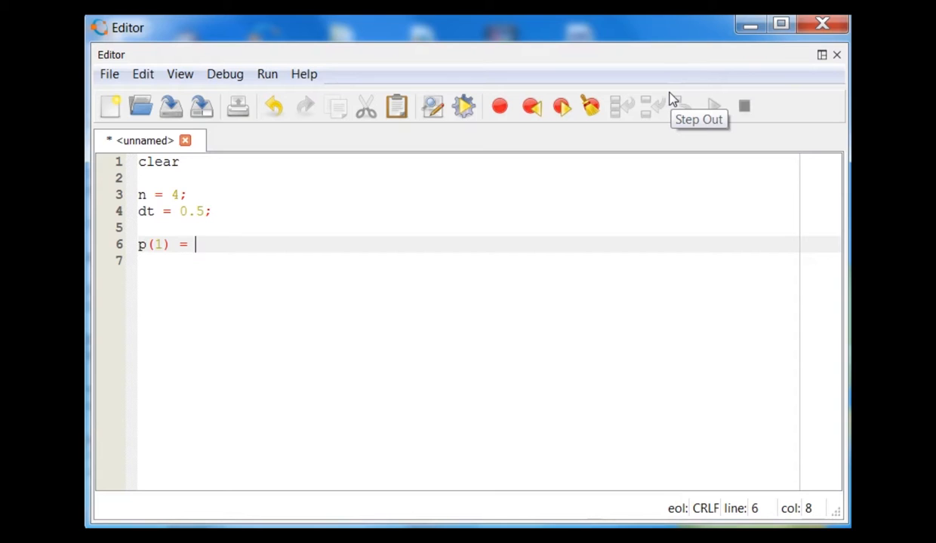
text(10;)
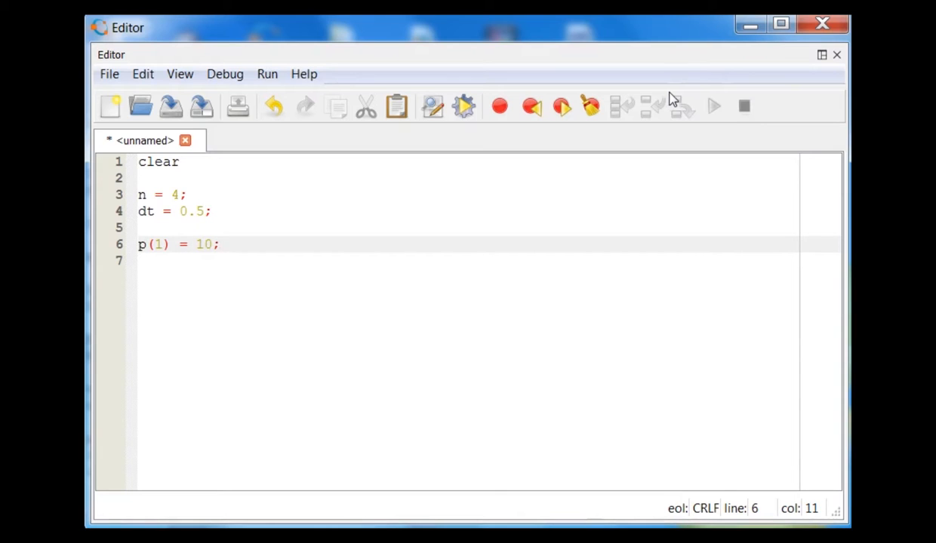
text(t(1)
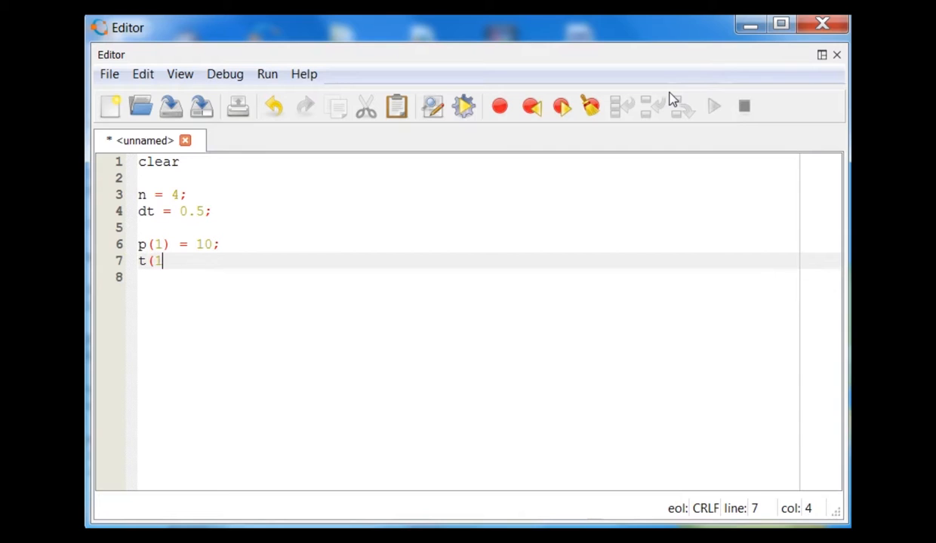
text() =)
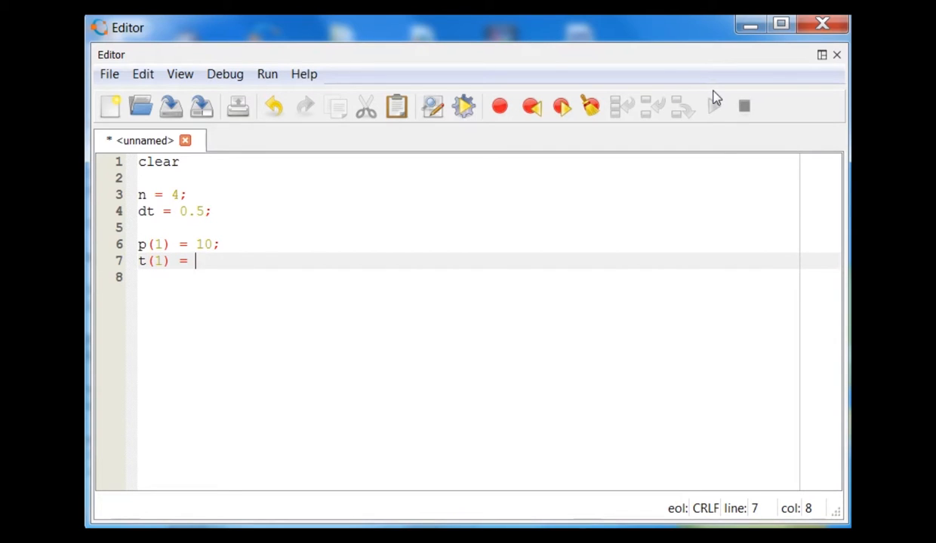
text(0;)
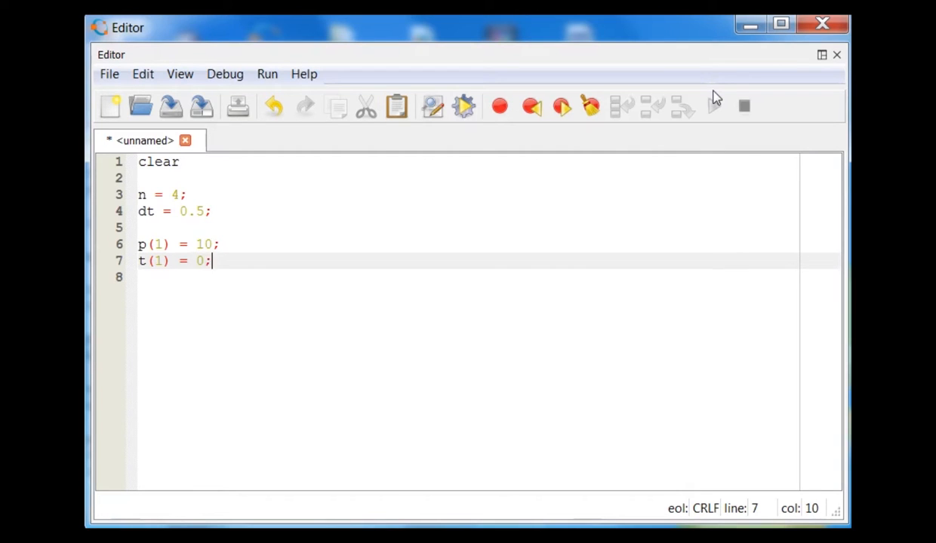
text(for i)
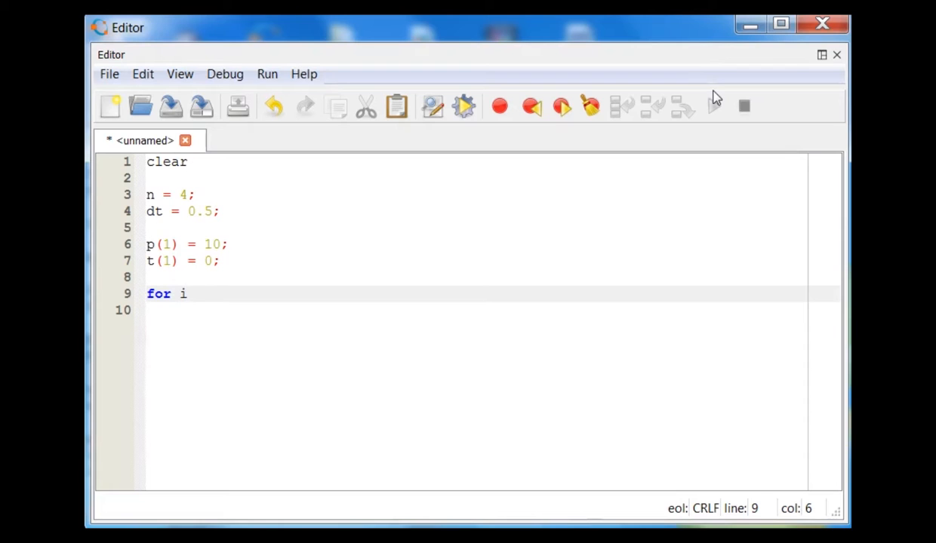
Step: Write the loop range and the time update t(i+1) = t(i) + dt;
text(=)
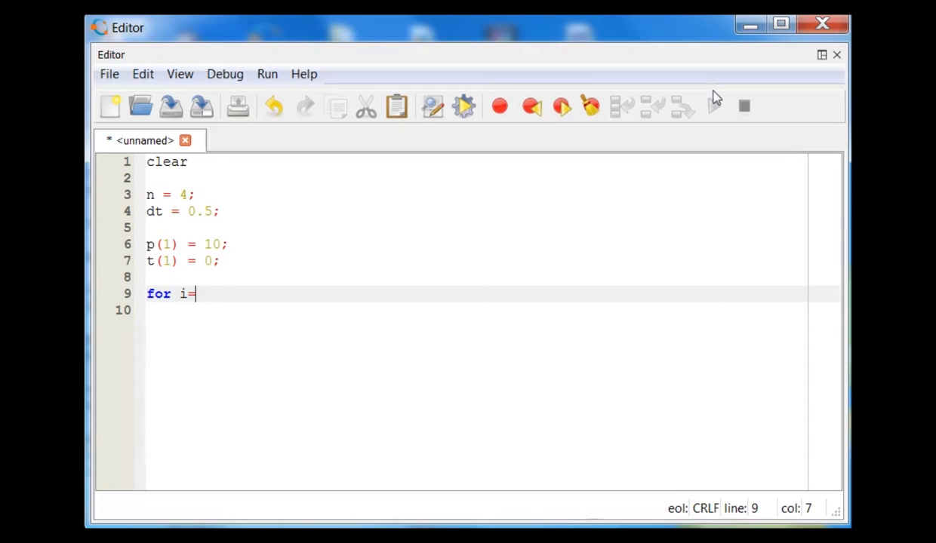
text(1:n)
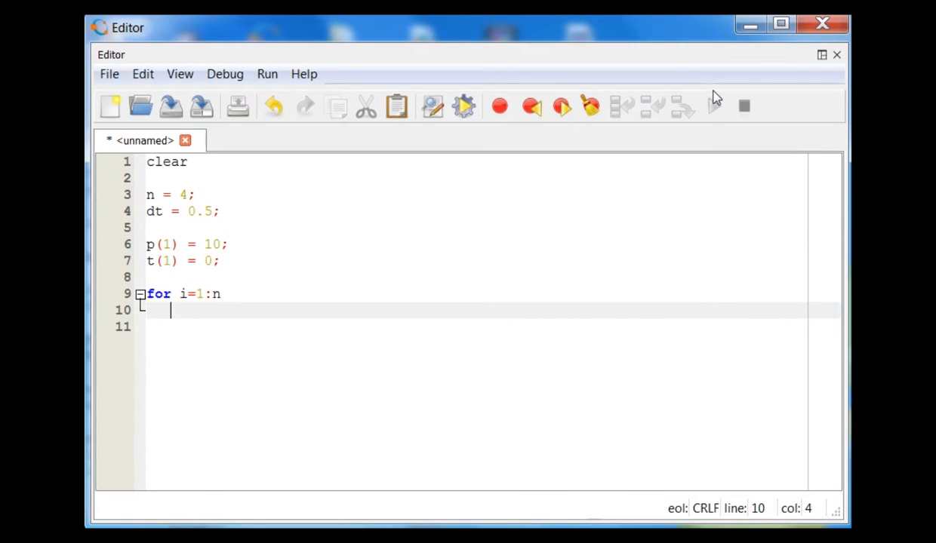
text(t(i)
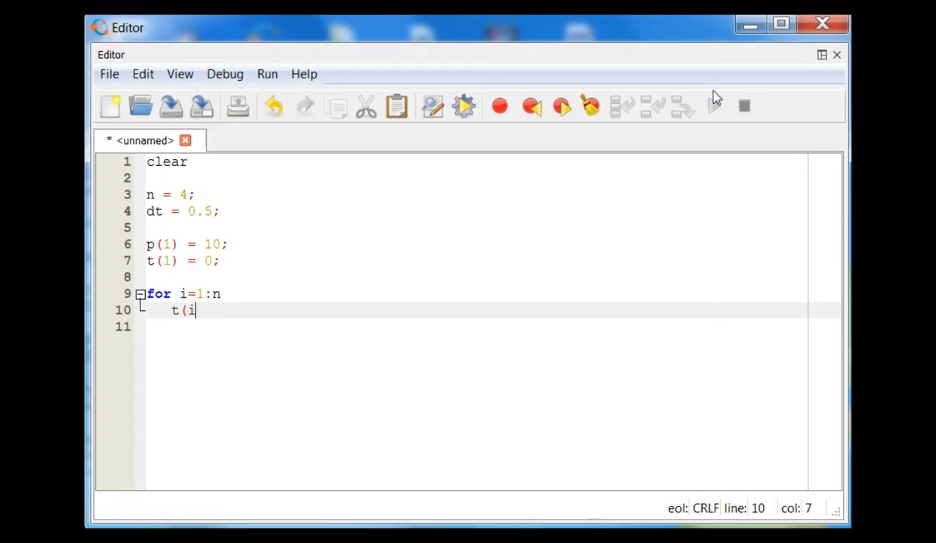
text(+1))
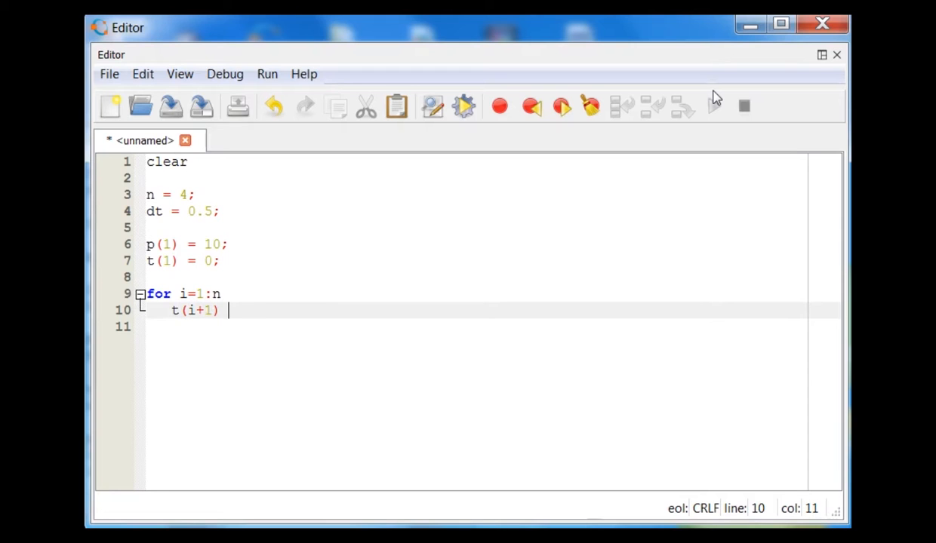
text(= t(i))
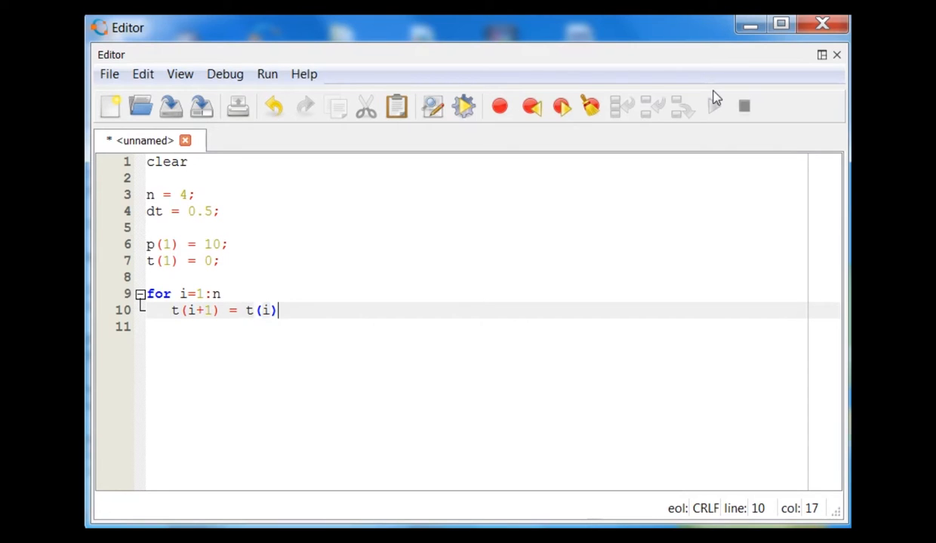
text(+ dt)
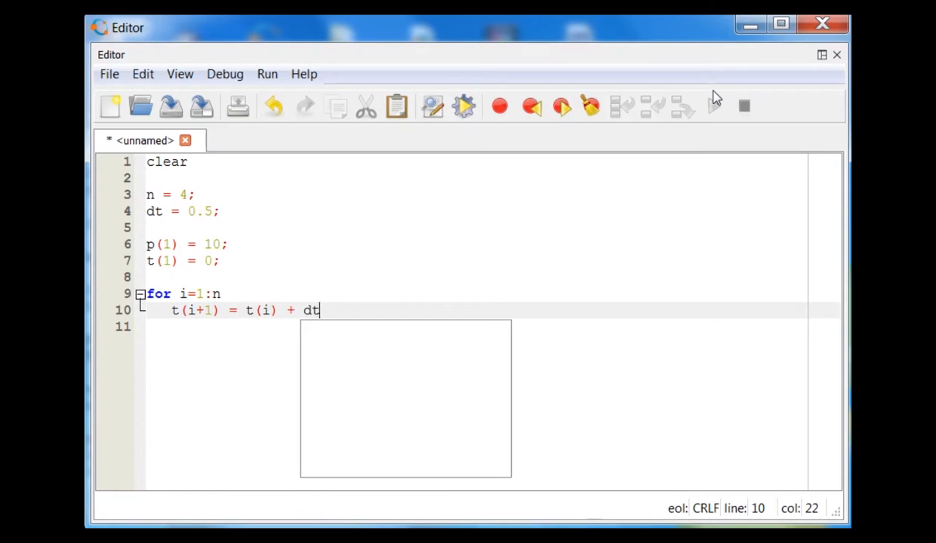
text(;)
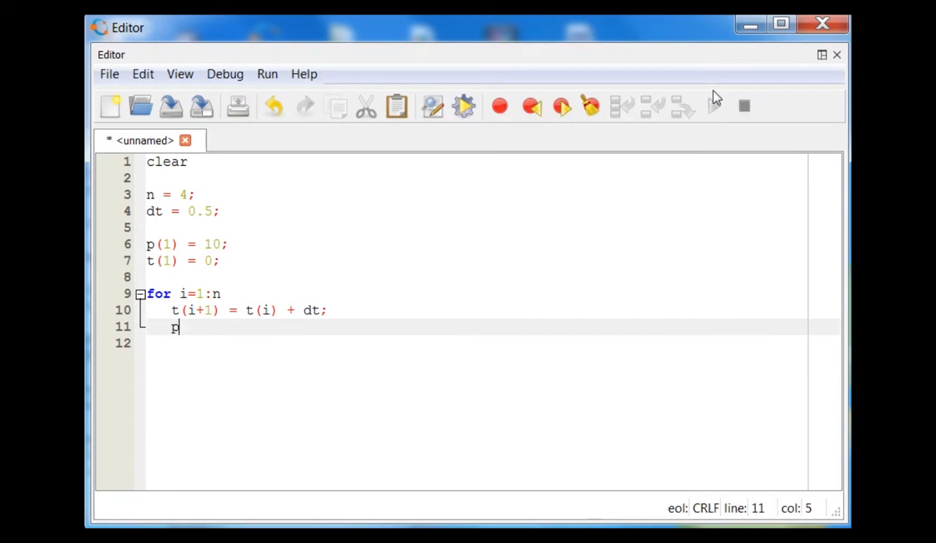
Step: Add the position update p(i+1) = p(i) + (-10*t(i))*dt and close with end
text((i)
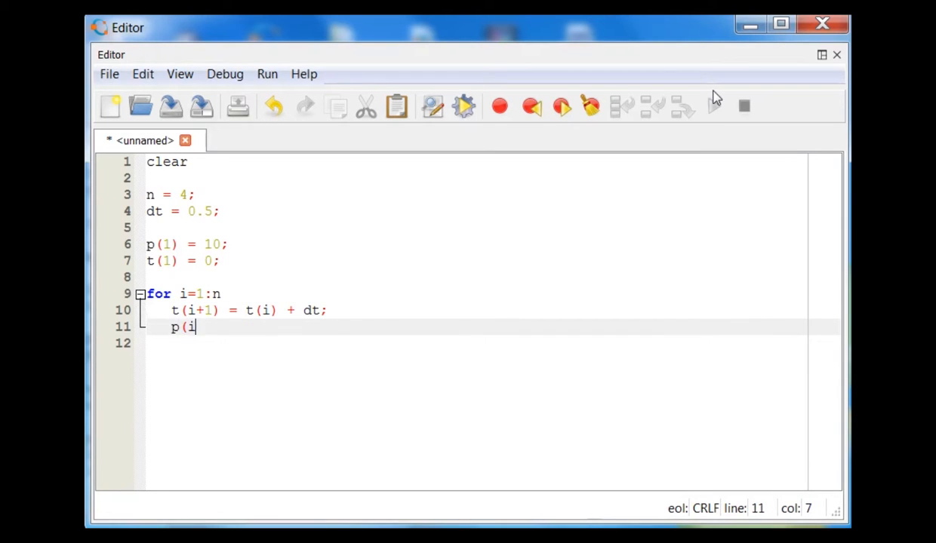
text(+1) = p()
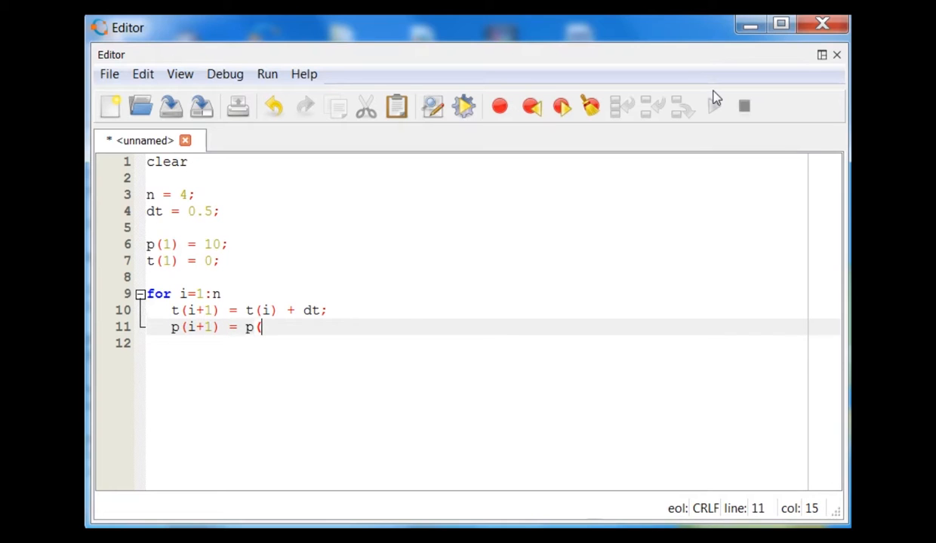
text(i) +)
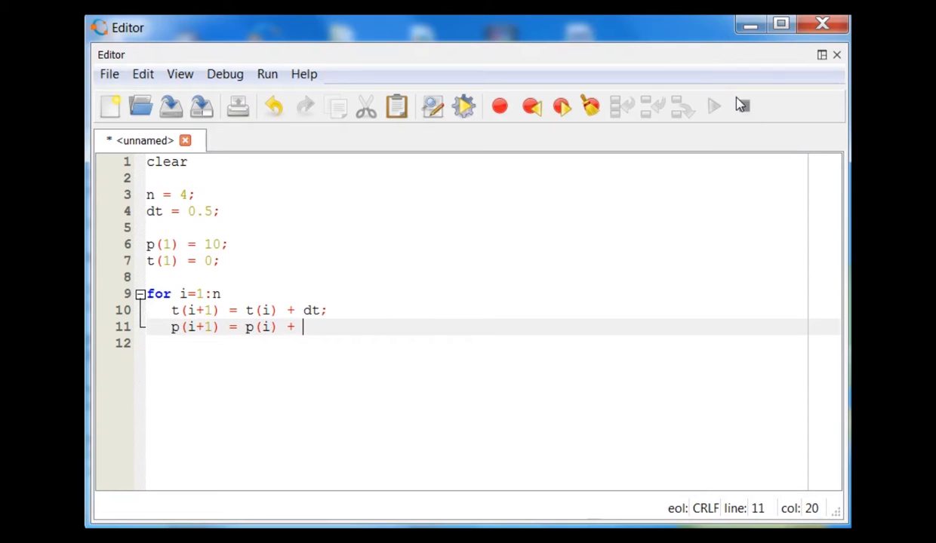
text(()
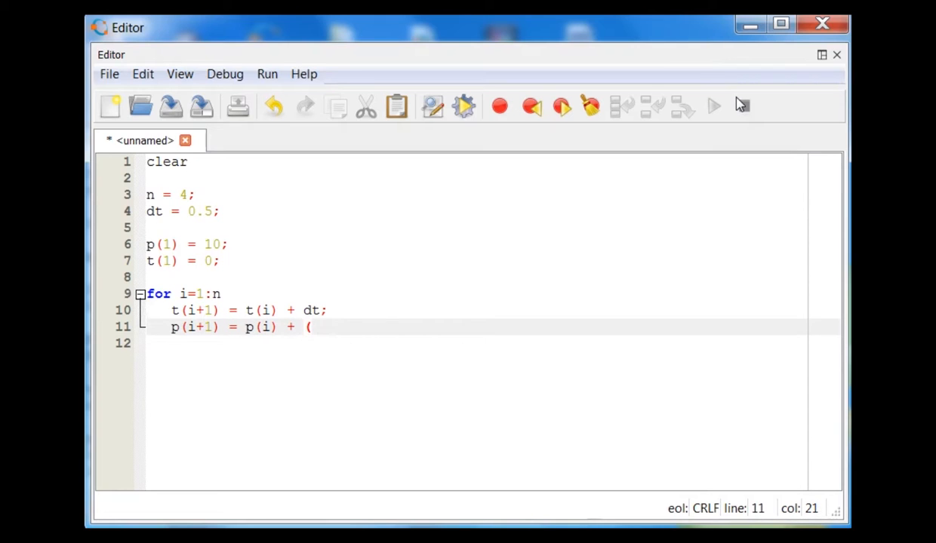
text(-10*)
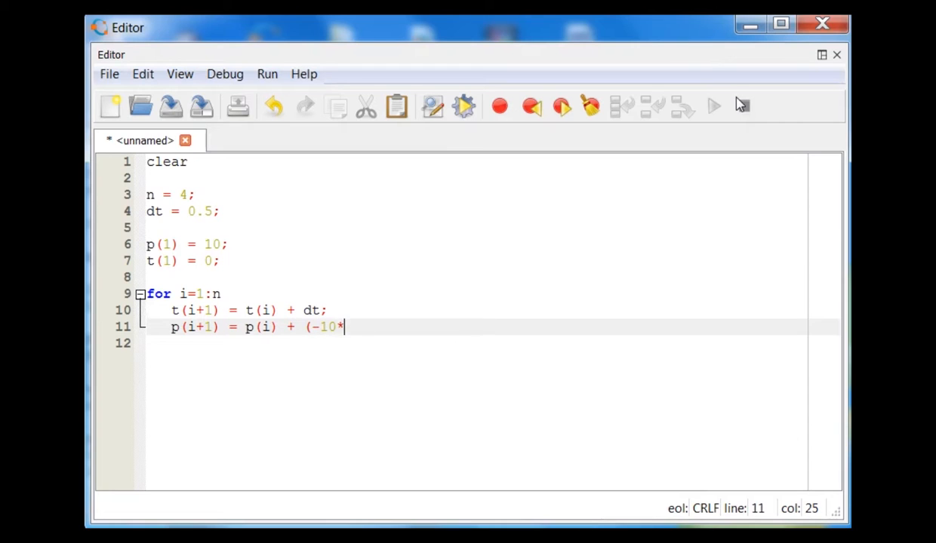
text(t()
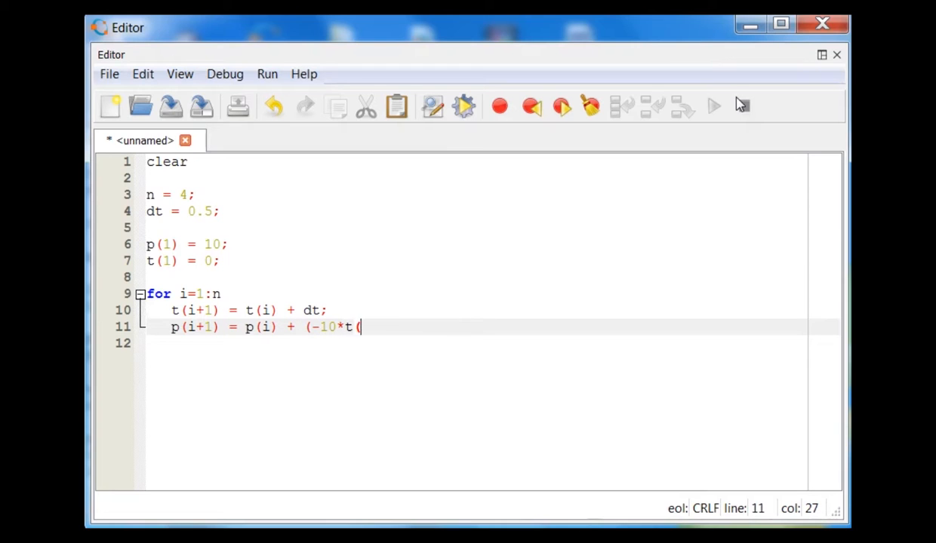
text(i))
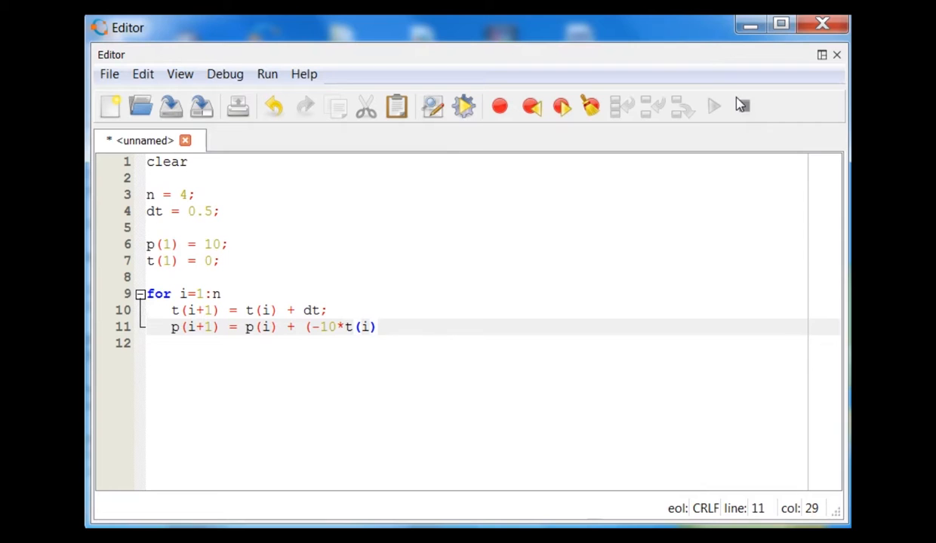
text()*)
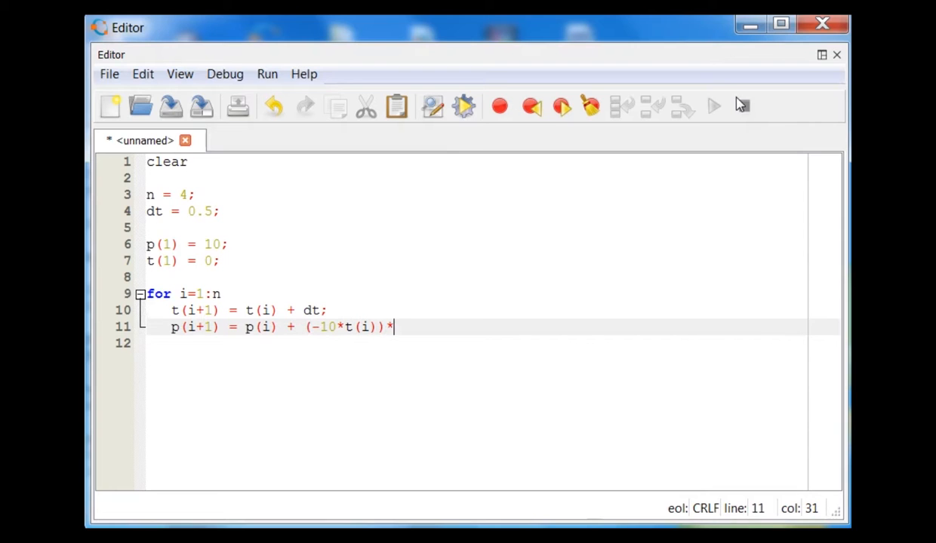
text(dt;)
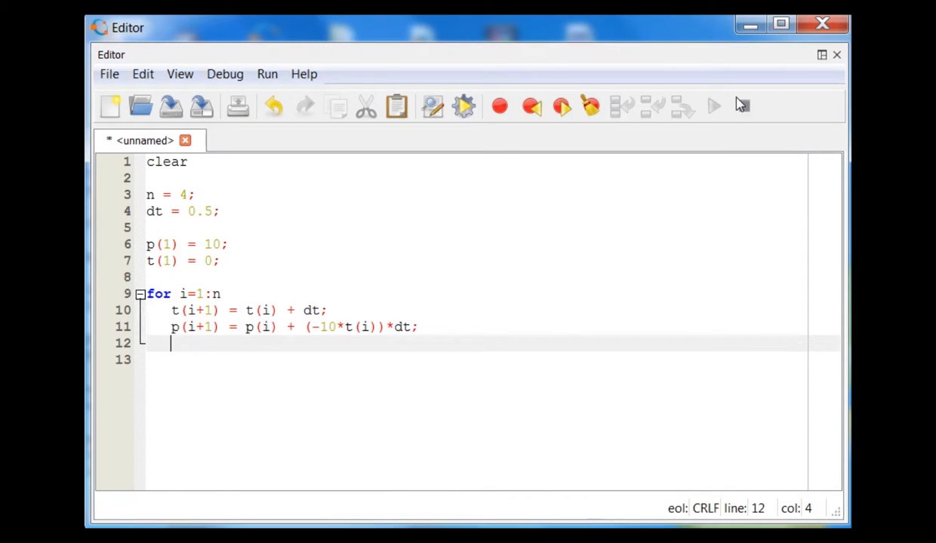
text(end)
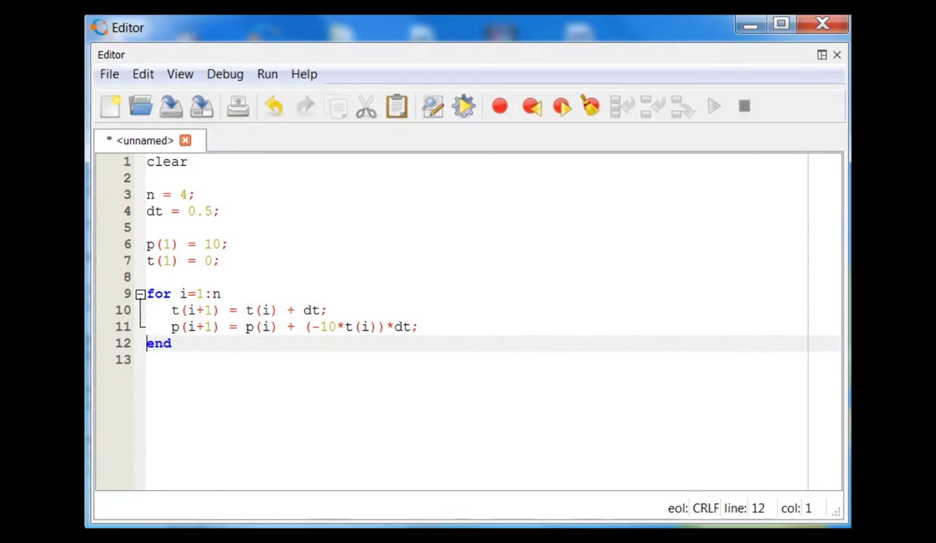
mouse_move(187, 381)
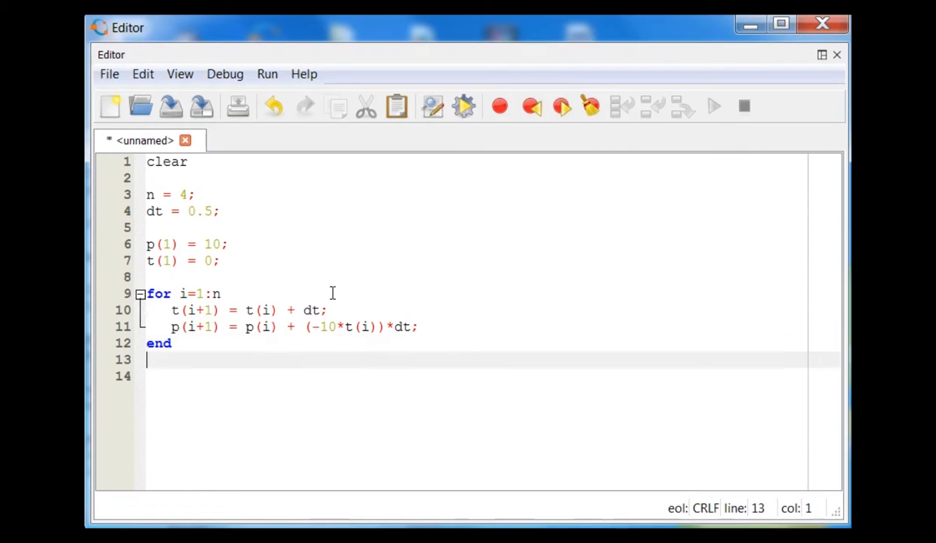
Step: Add plot(t, p), xlabel('time') and ylabel('position') lines below the loop
text(plot)
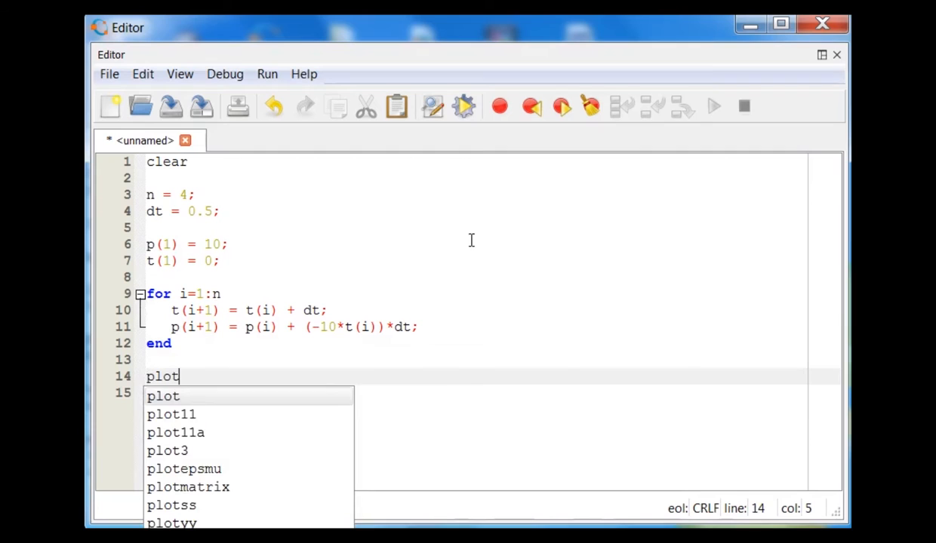
text((t, p)
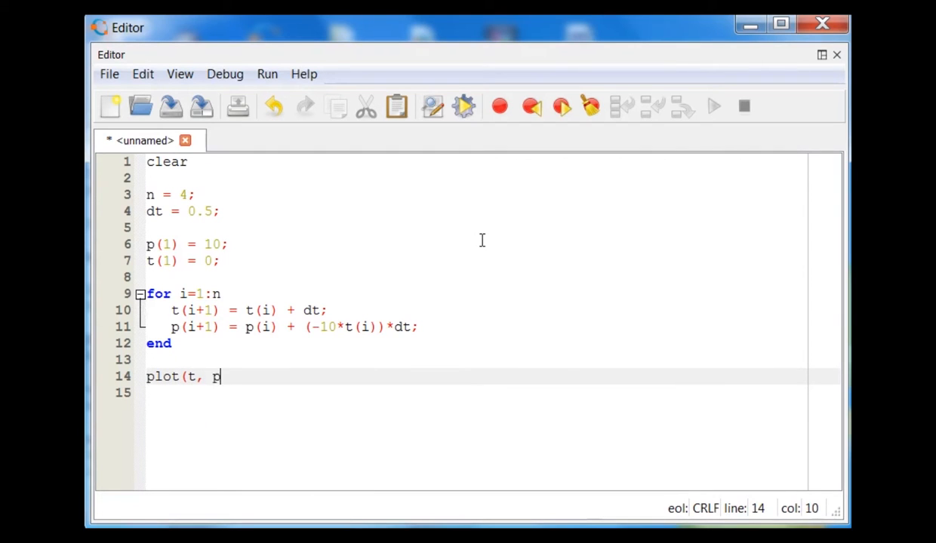
text())
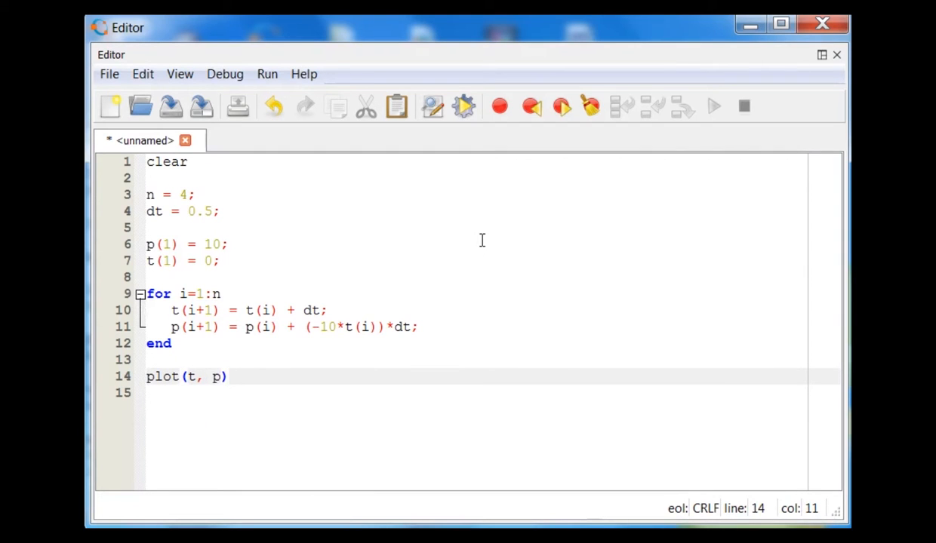
text(xlabel(')
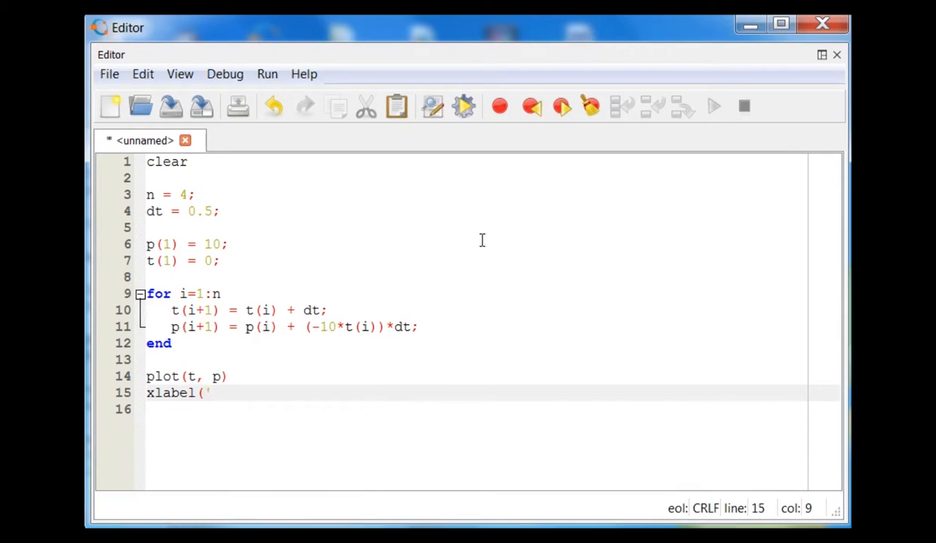
text(time'))
click(475, 409)
text(y)
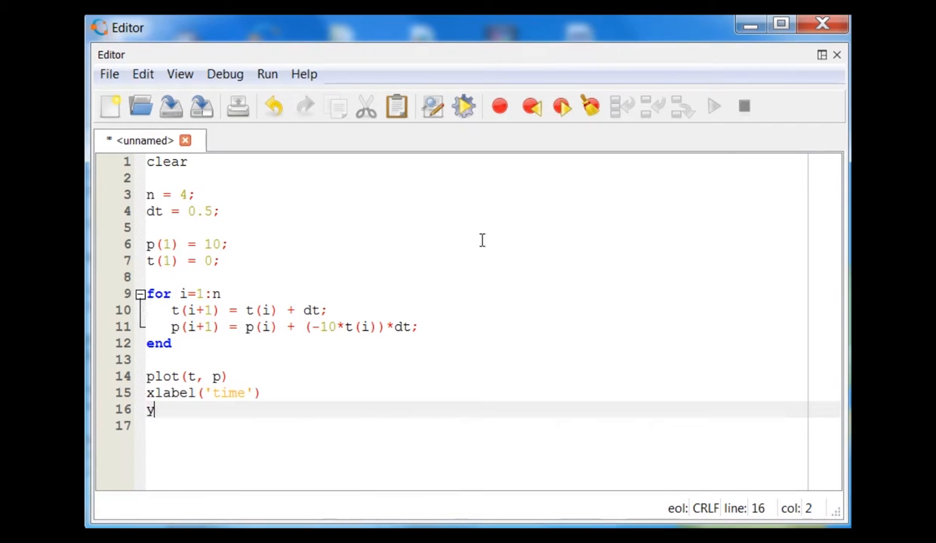
text(label(')
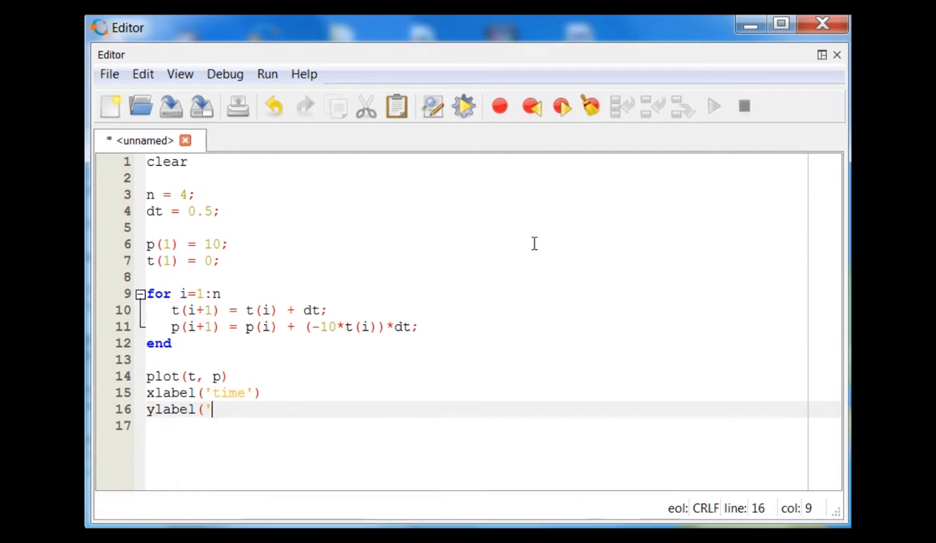
text(position)
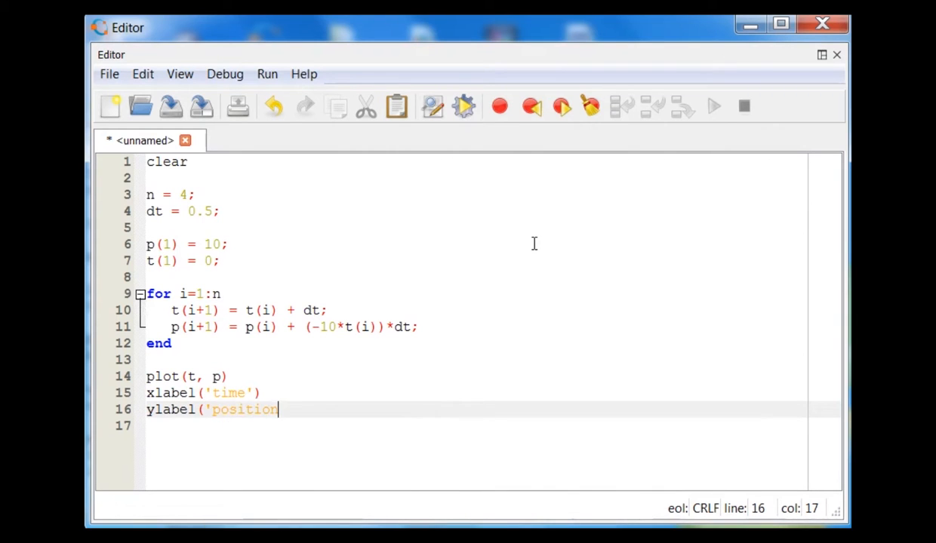
text('))
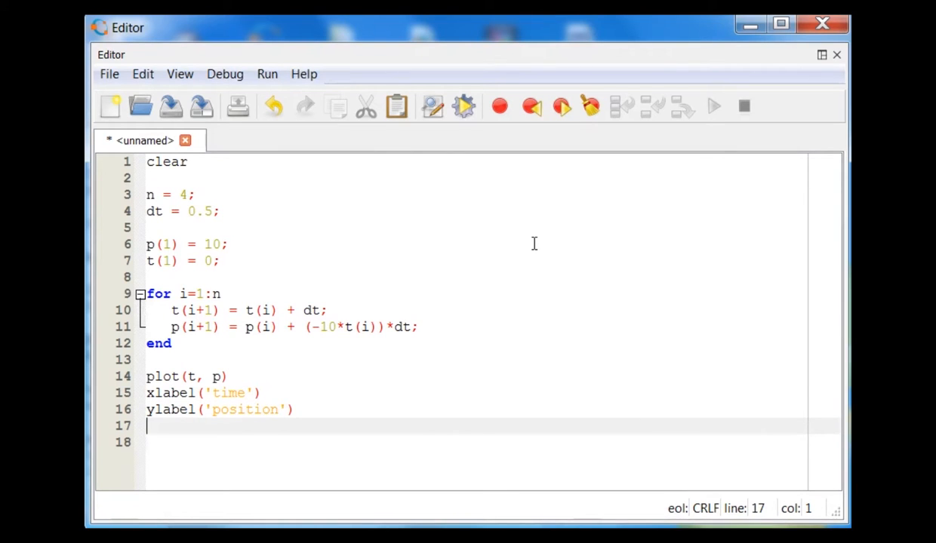
mouse_move(312, 276)
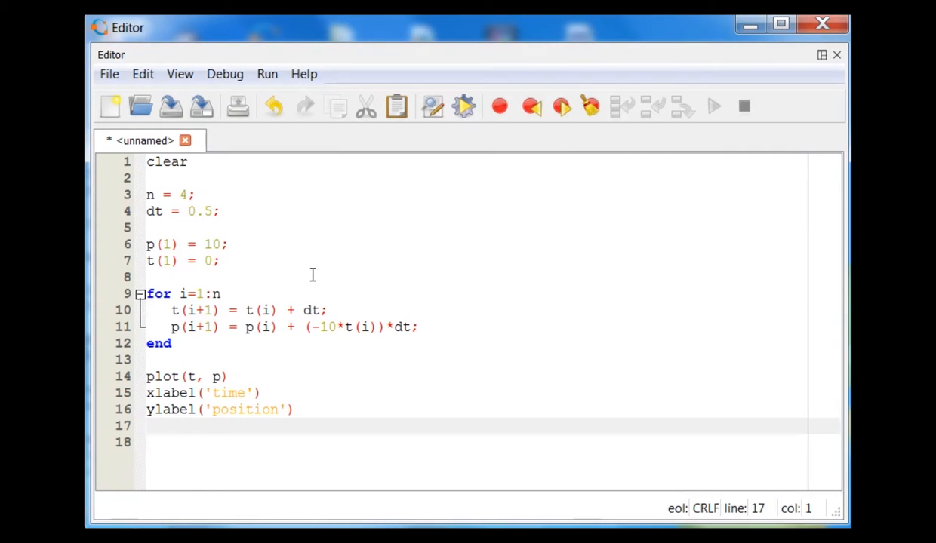
mouse_move(324, 273)
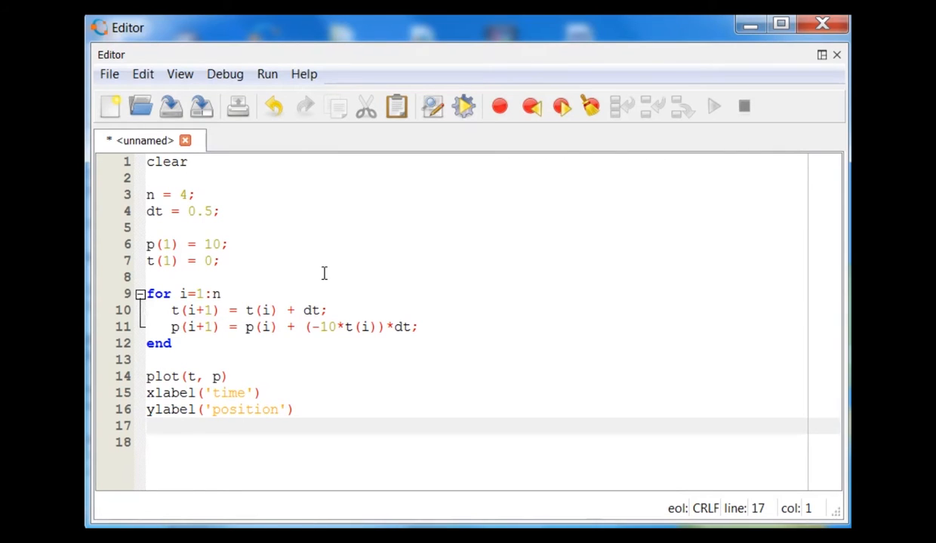
click(109, 74)
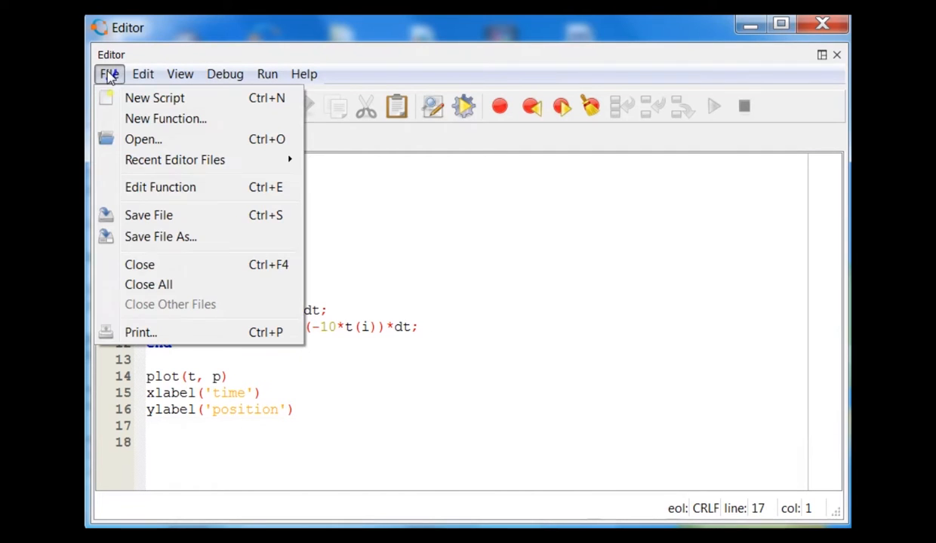
mouse_move(160, 187)
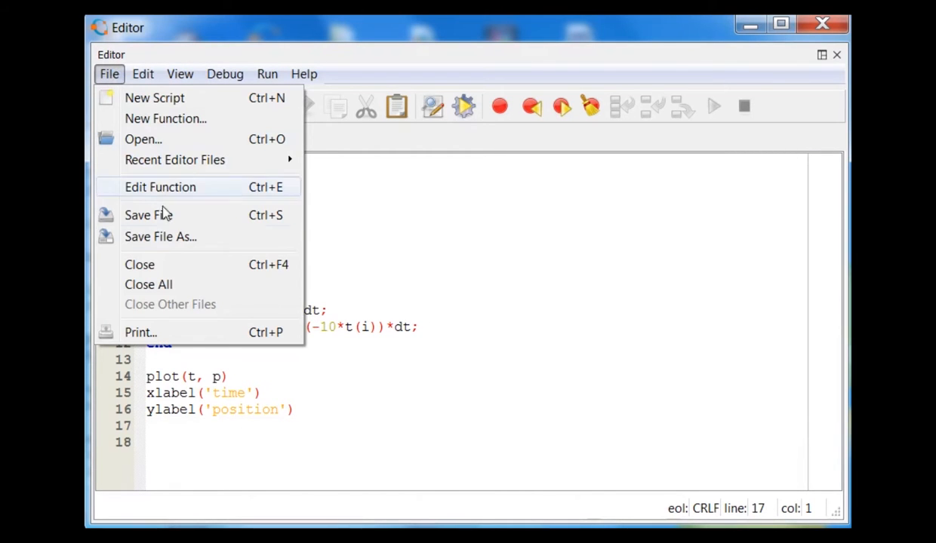
Step: Save the script under the name Apple1 in the MMCC I programs folder
click(160, 237)
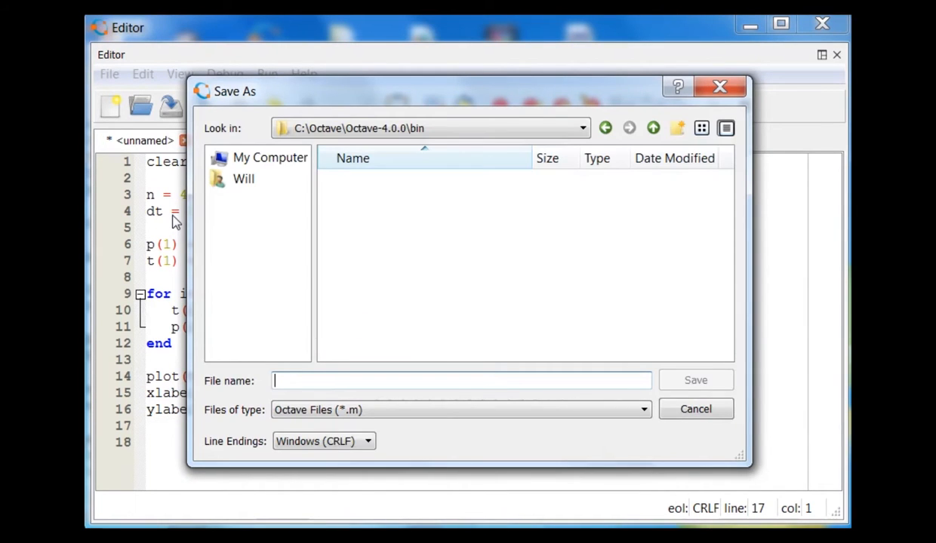
click(270, 157)
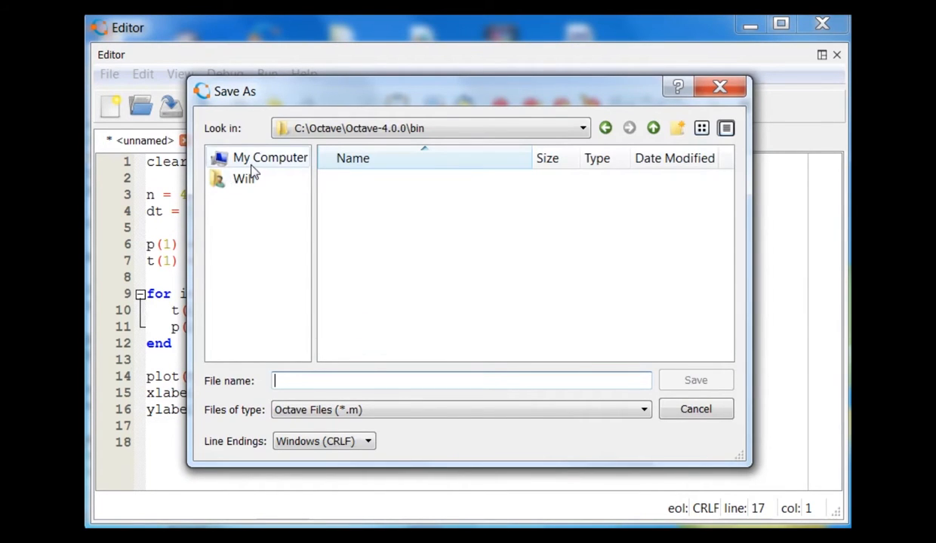
click(581, 128)
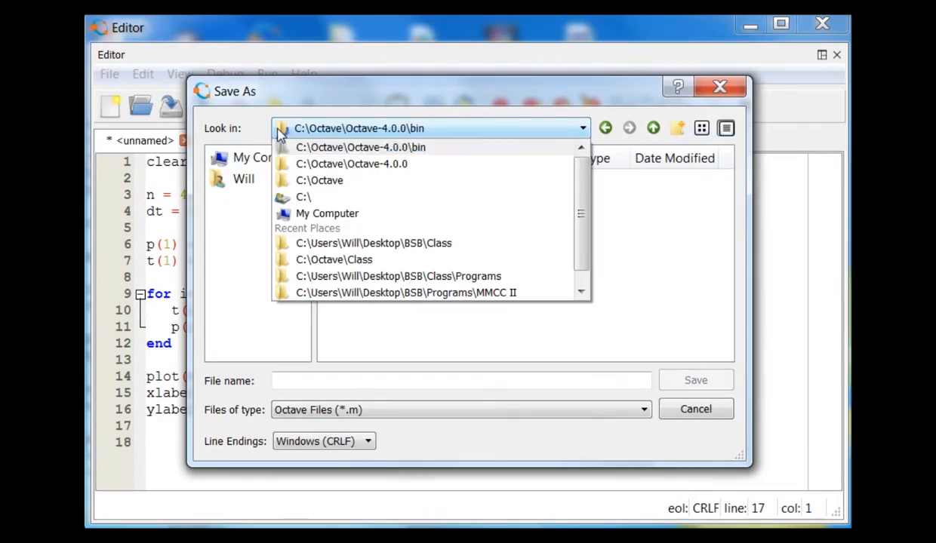
text(A)
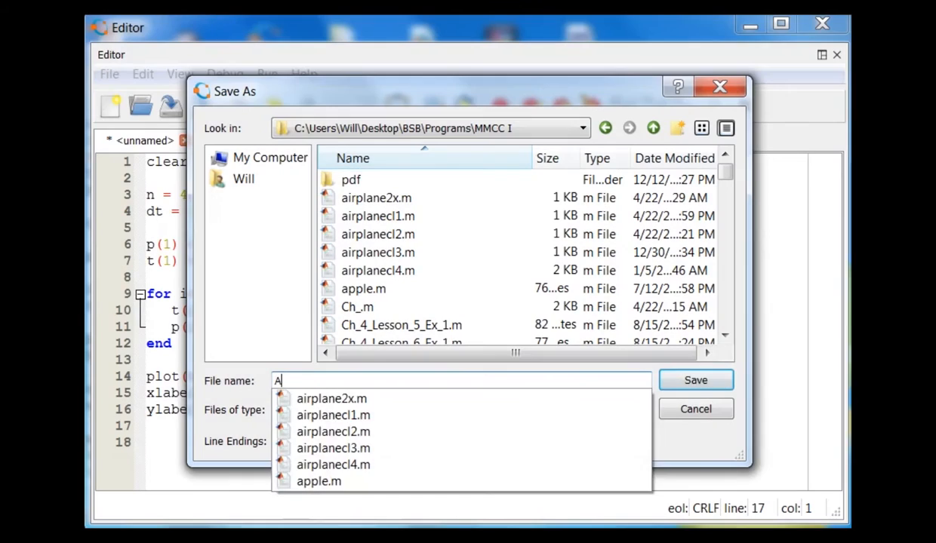
text(Apple1)
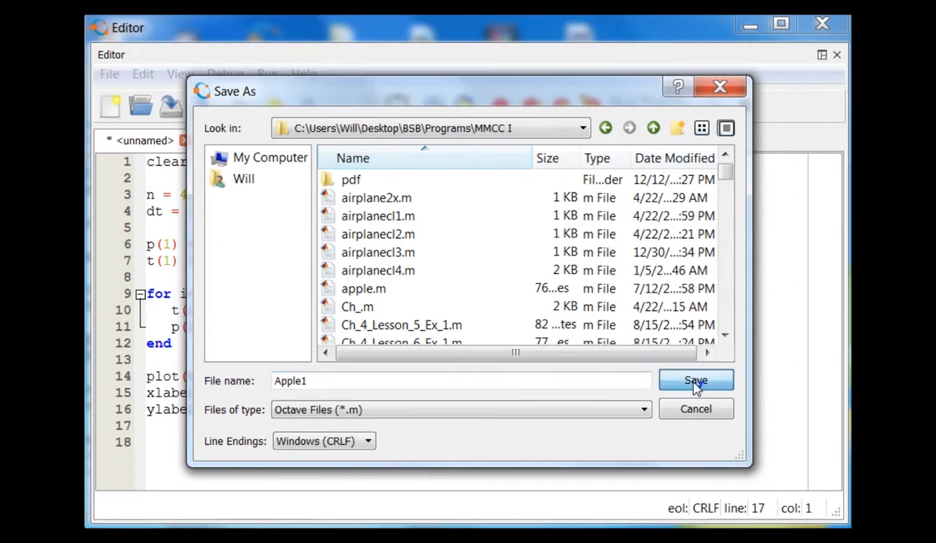
click(694, 381)
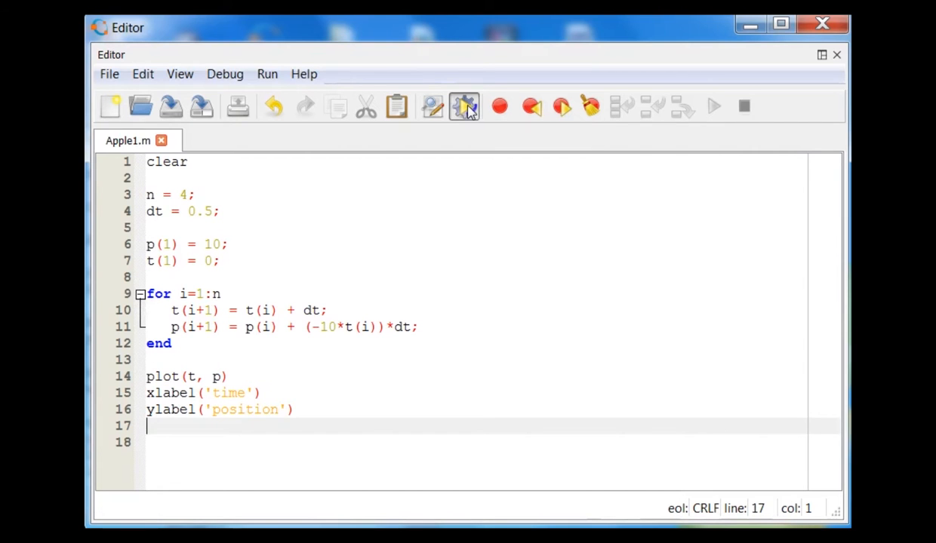
Step: Run Apple1.m, adding its folder to the load path, so Figure 1 opens
click(463, 105)
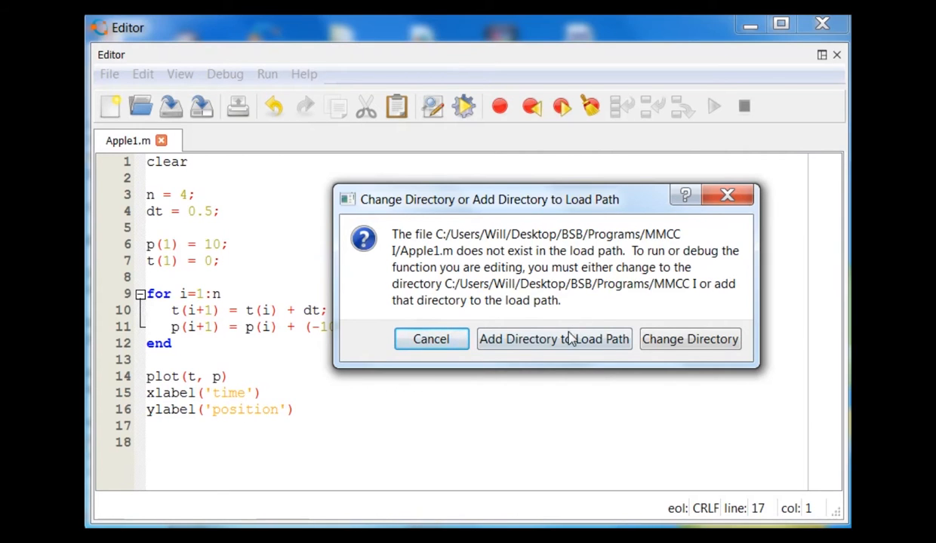
click(553, 339)
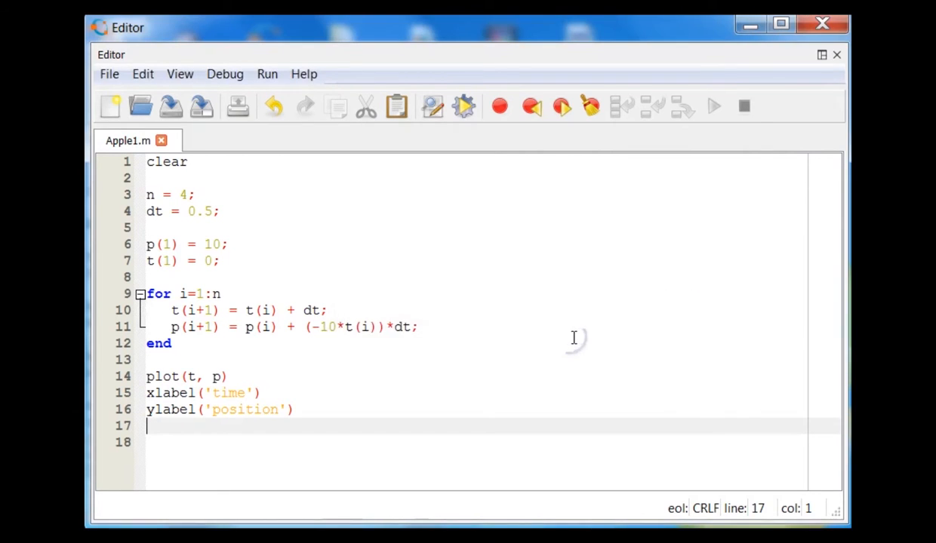
mouse_move(573, 337)
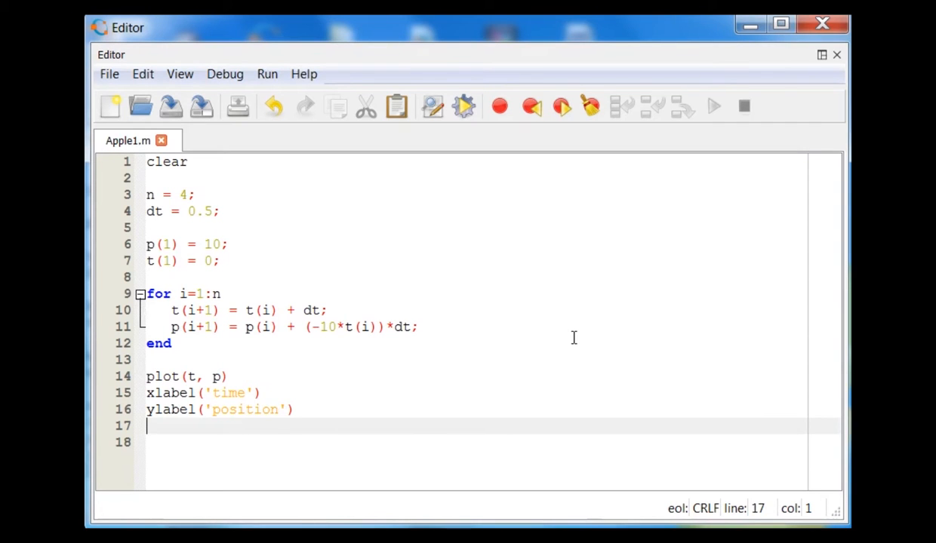
click(712, 106)
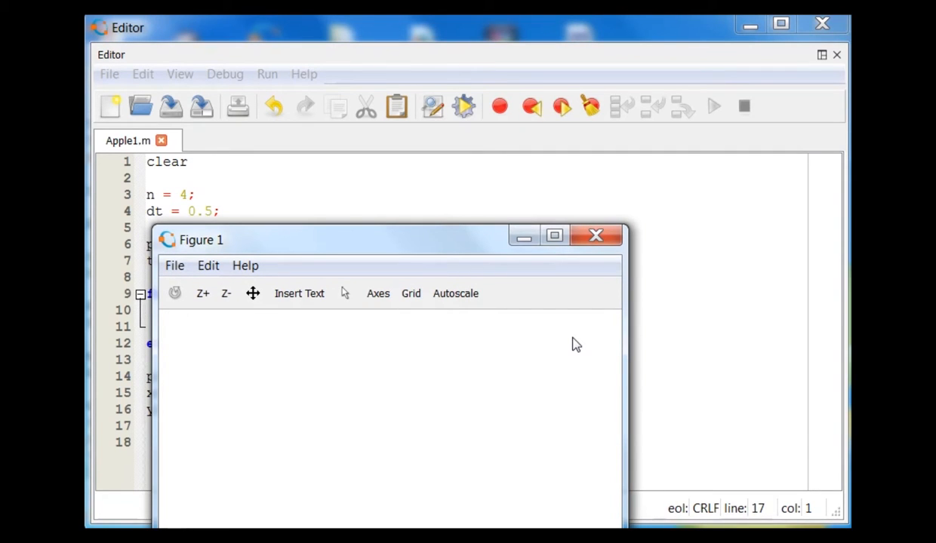
mouse_move(449, 248)
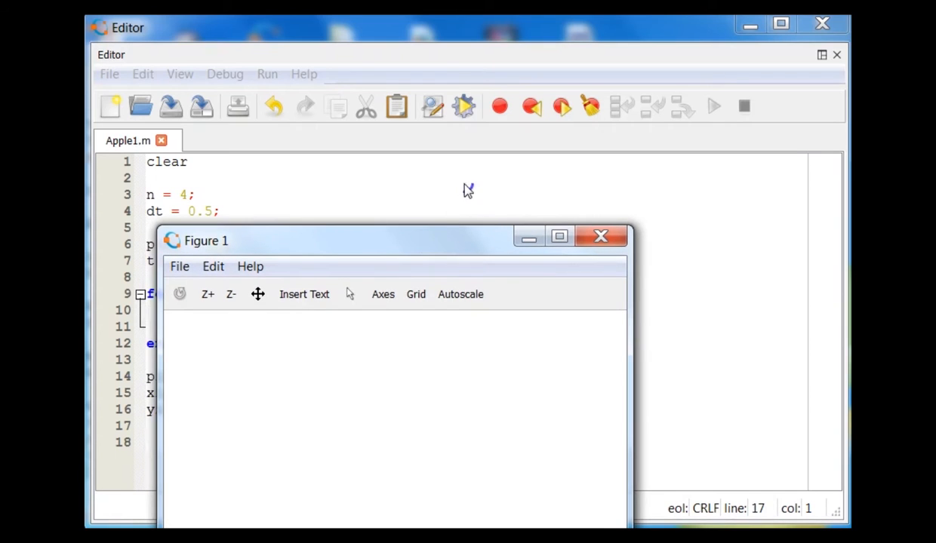
mouse_move(453, 227)
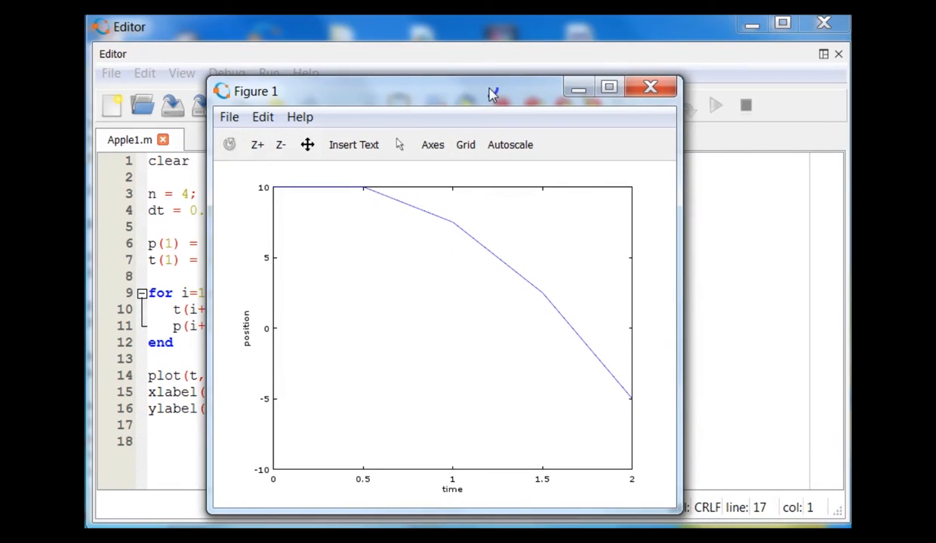
mouse_move(501, 95)
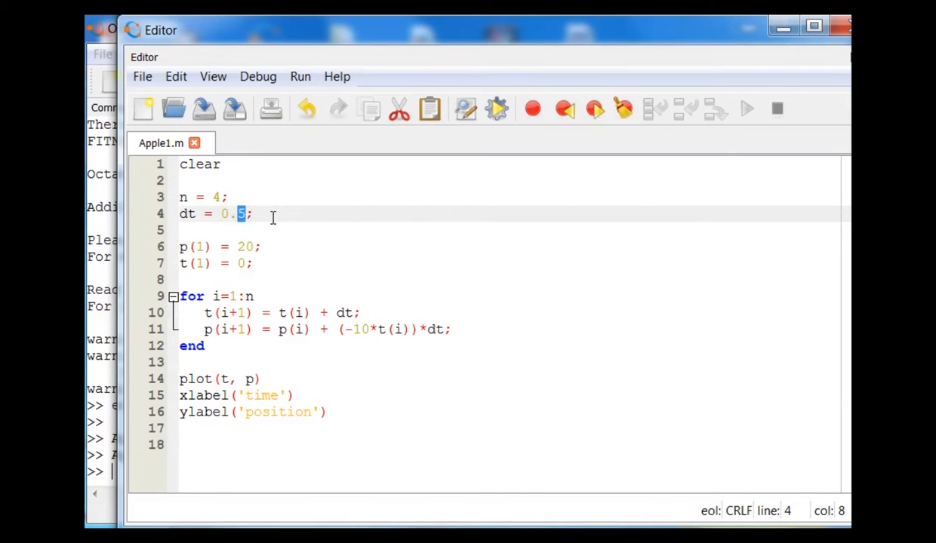
mouse_move(353, 218)
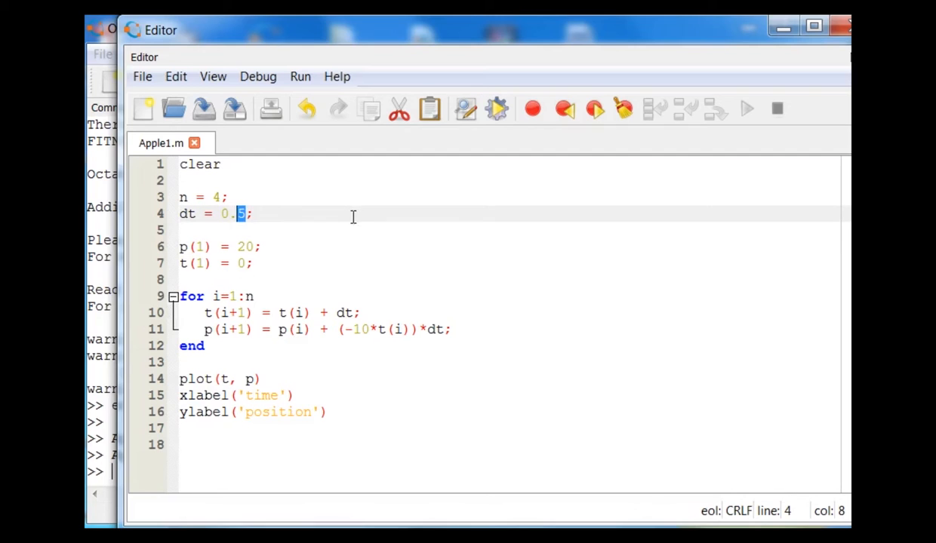
Step: Change the time step dt to 0.01 and the step count n to 200
text(01)
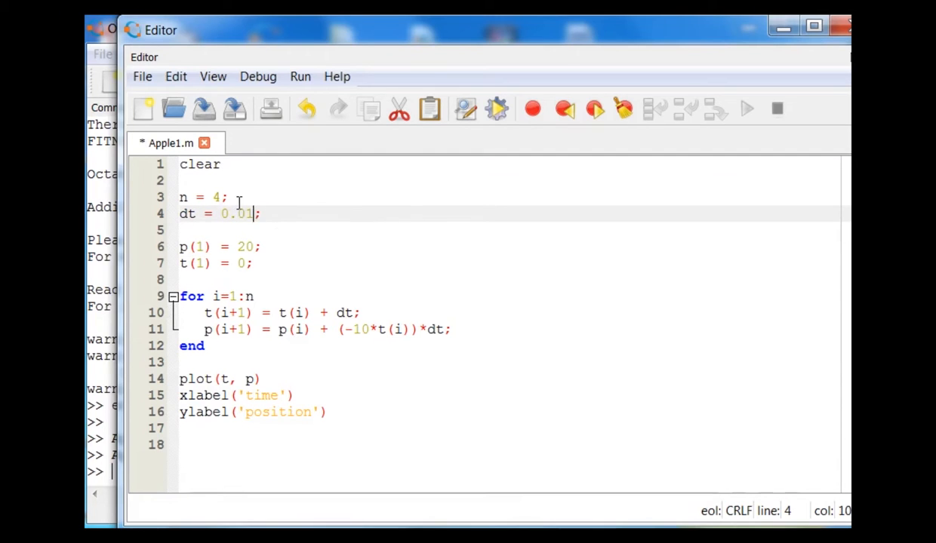
double_click(216, 197)
text(2)
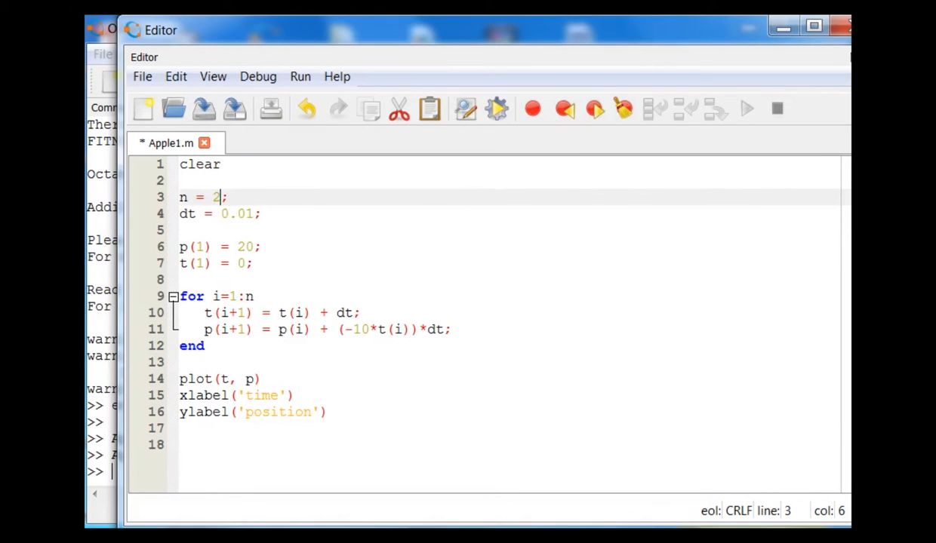
text(00)
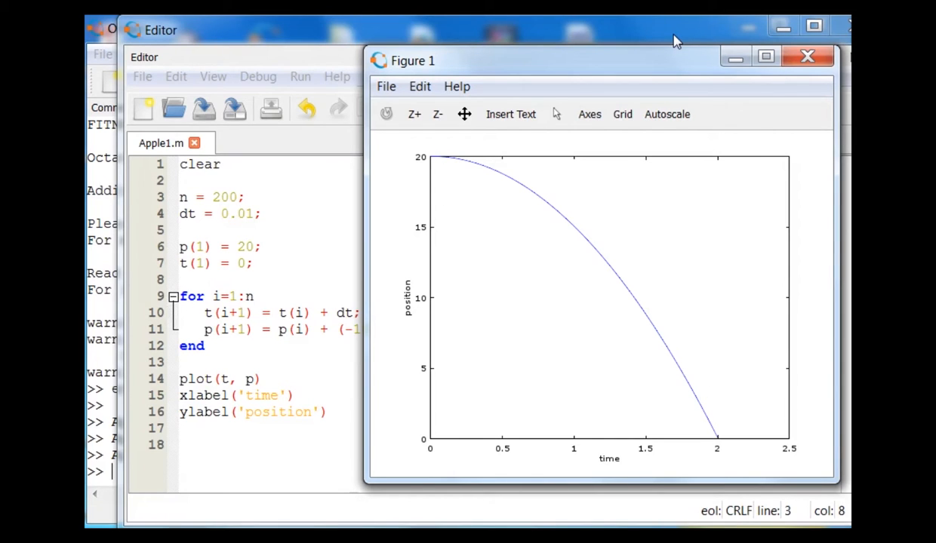
mouse_move(599, 74)
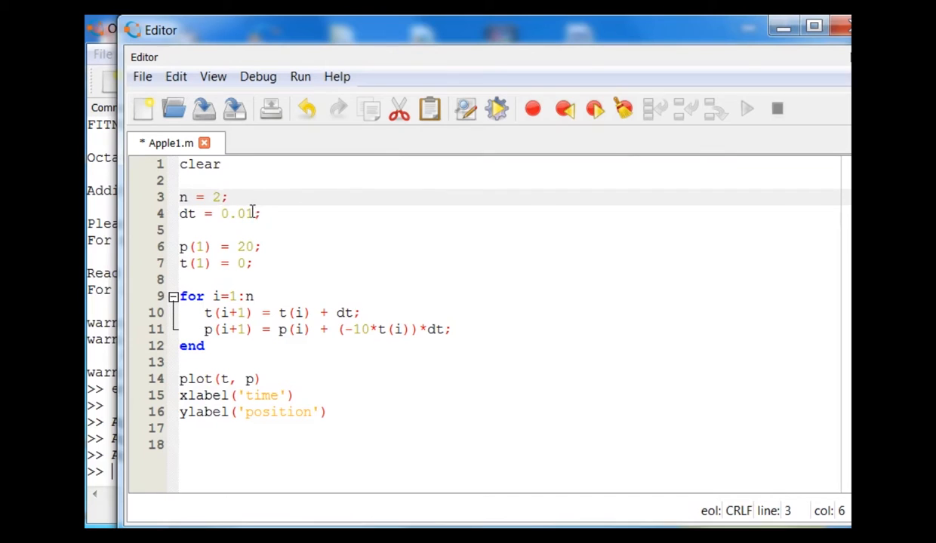
Step: Replace dt 0.01 with 5 and starting position 20 with 500, then save and run
double_click(237, 213)
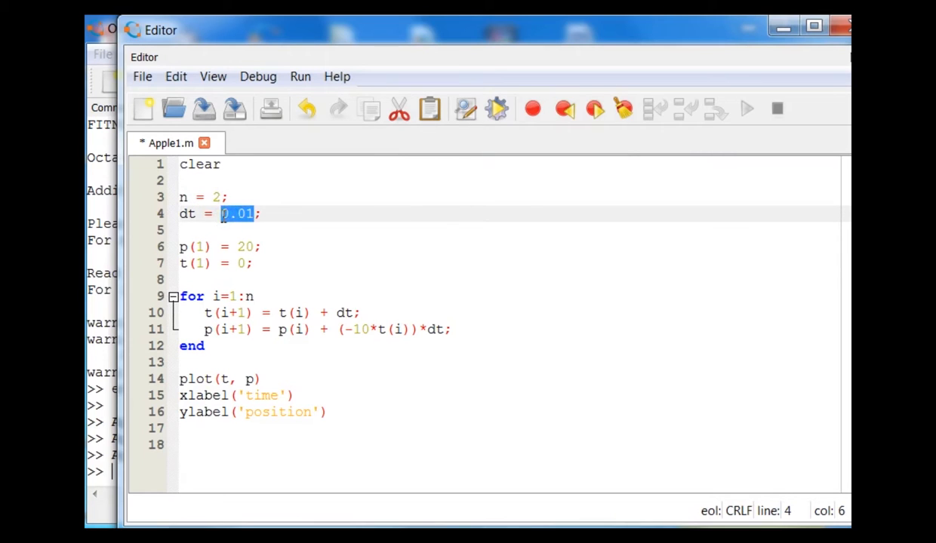
text(5)
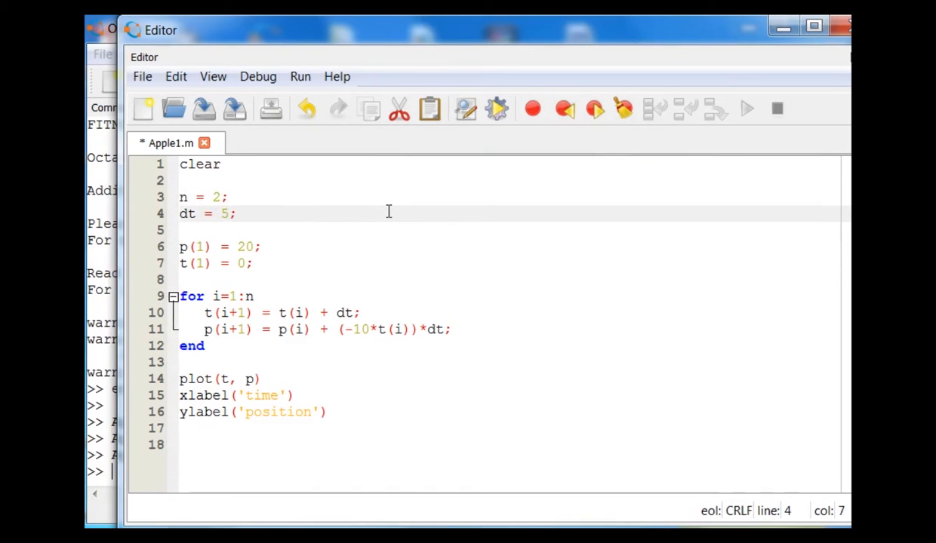
double_click(243, 247)
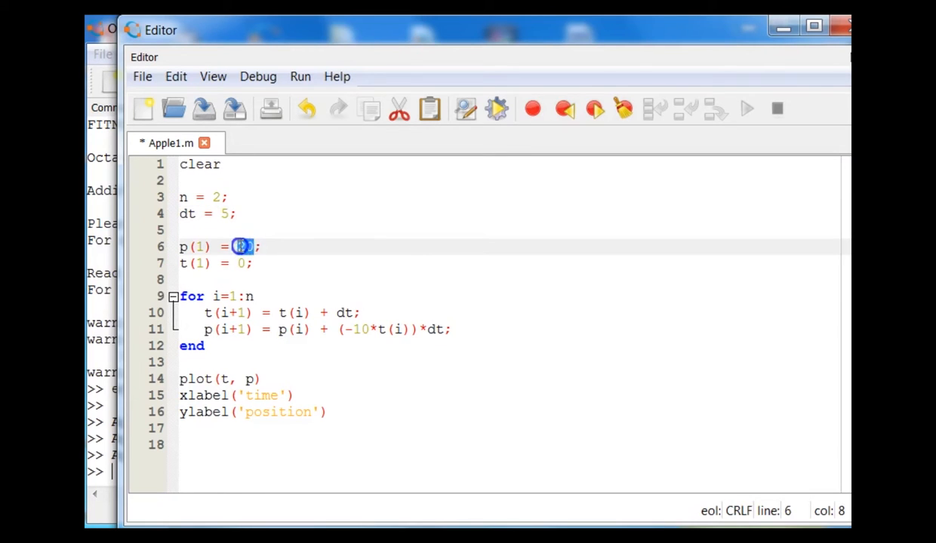
text(500)
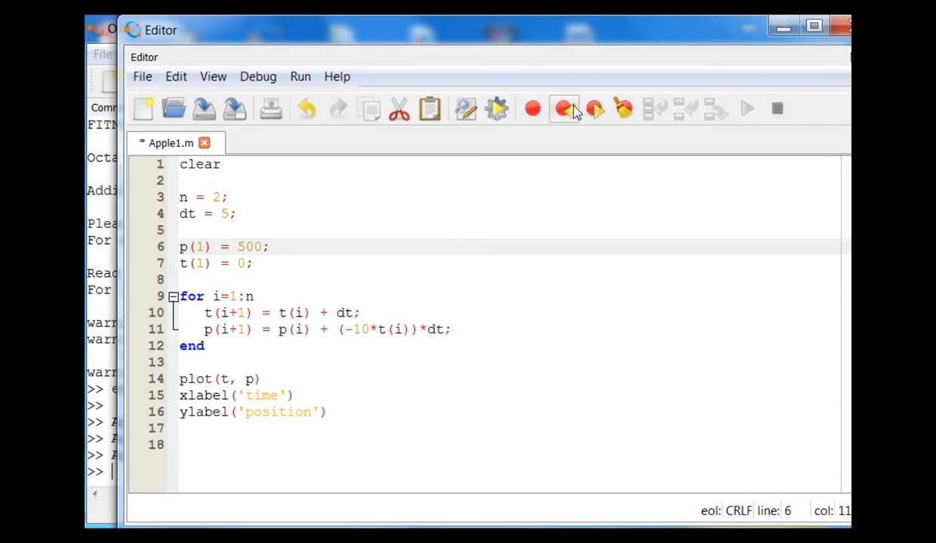
click(565, 110)
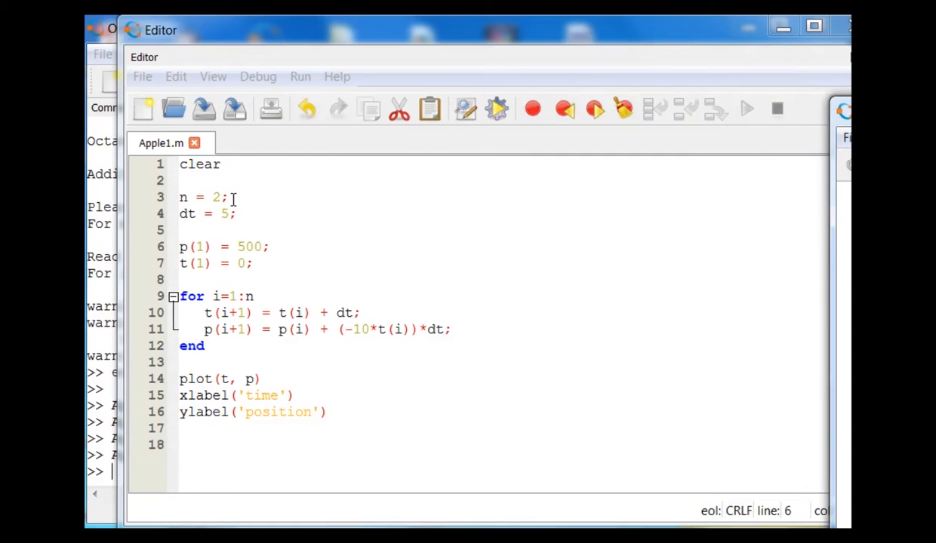
Step: Change Apple1.m to n = 5 and dt = 2, save and run, and view the new plot
double_click(215, 197)
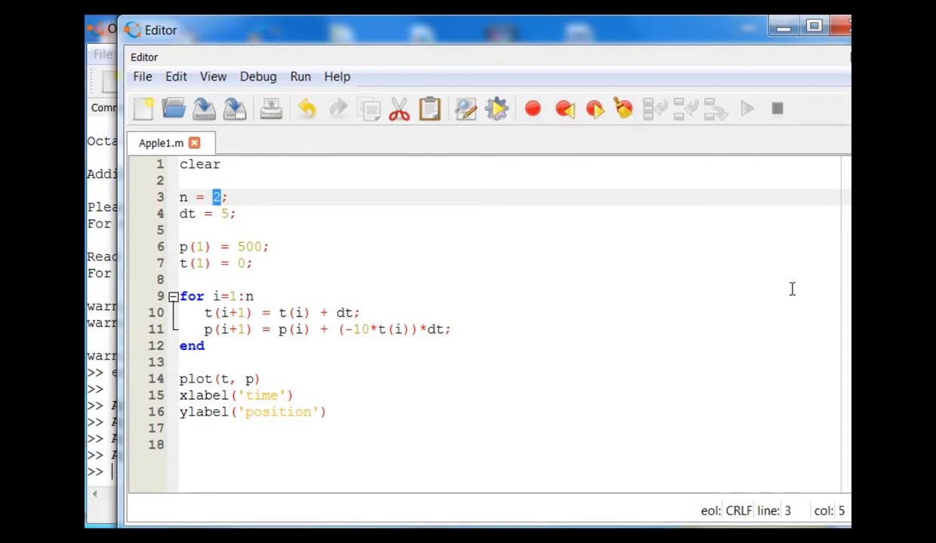
text(5)
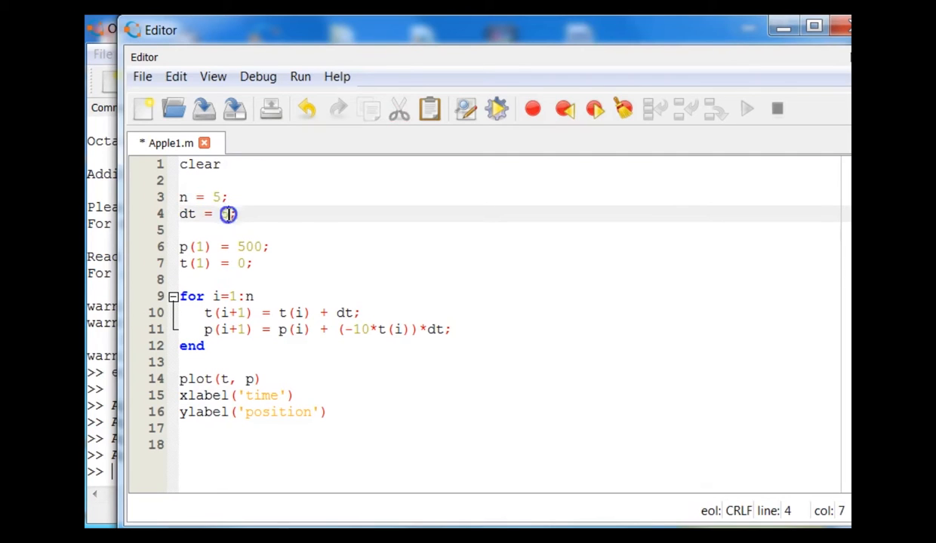
text(2)
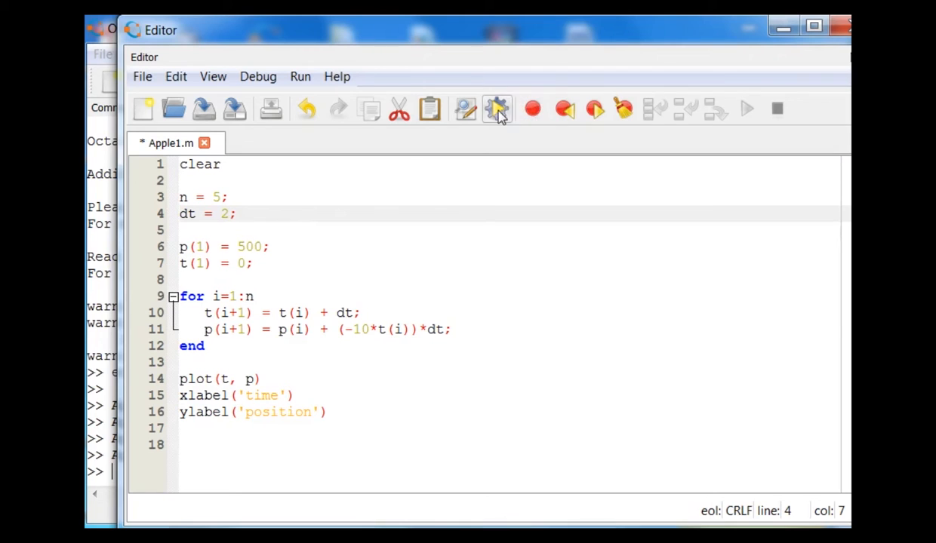
click(496, 109)
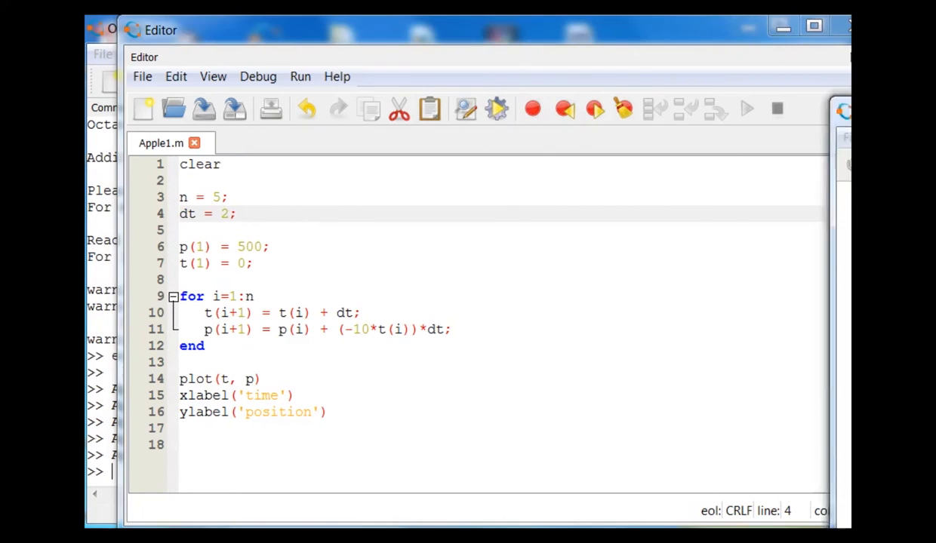
click(746, 108)
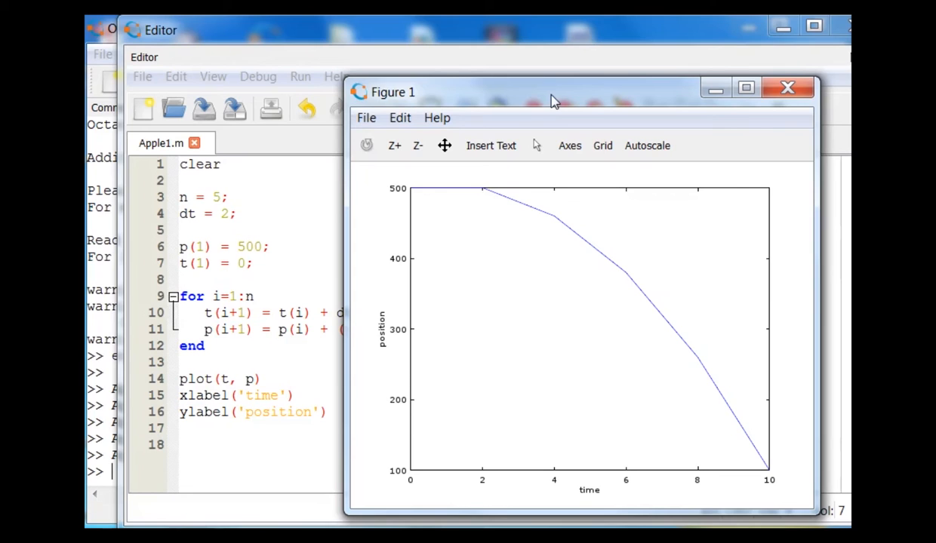
mouse_move(508, 201)
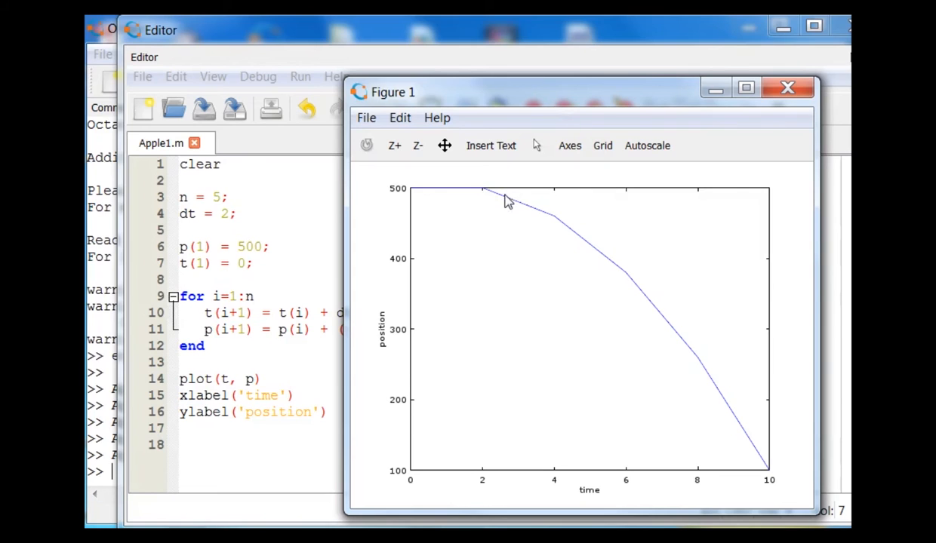
mouse_move(574, 103)
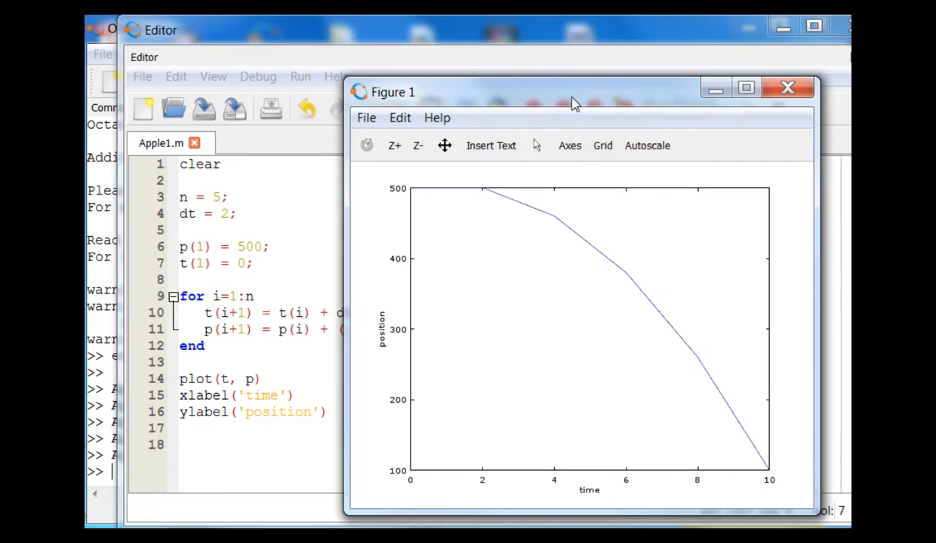
mouse_move(576, 104)
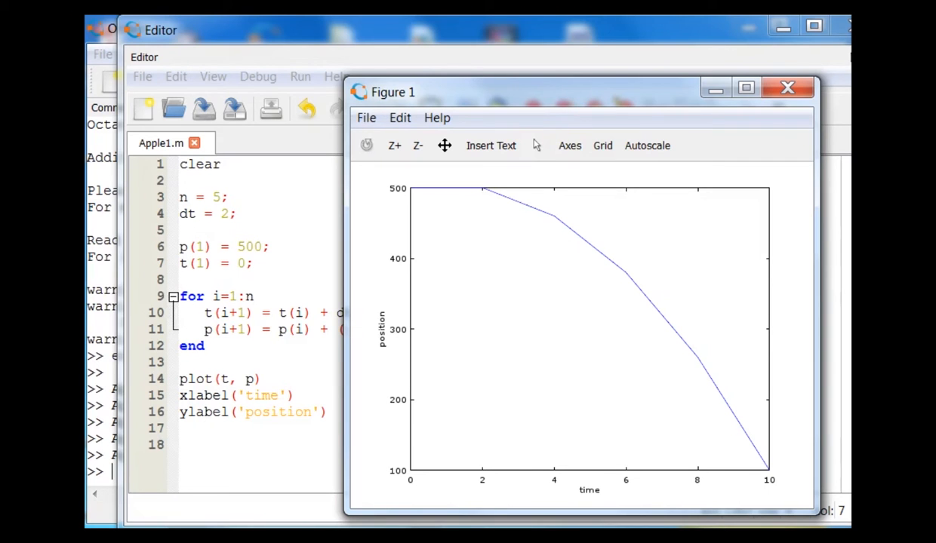